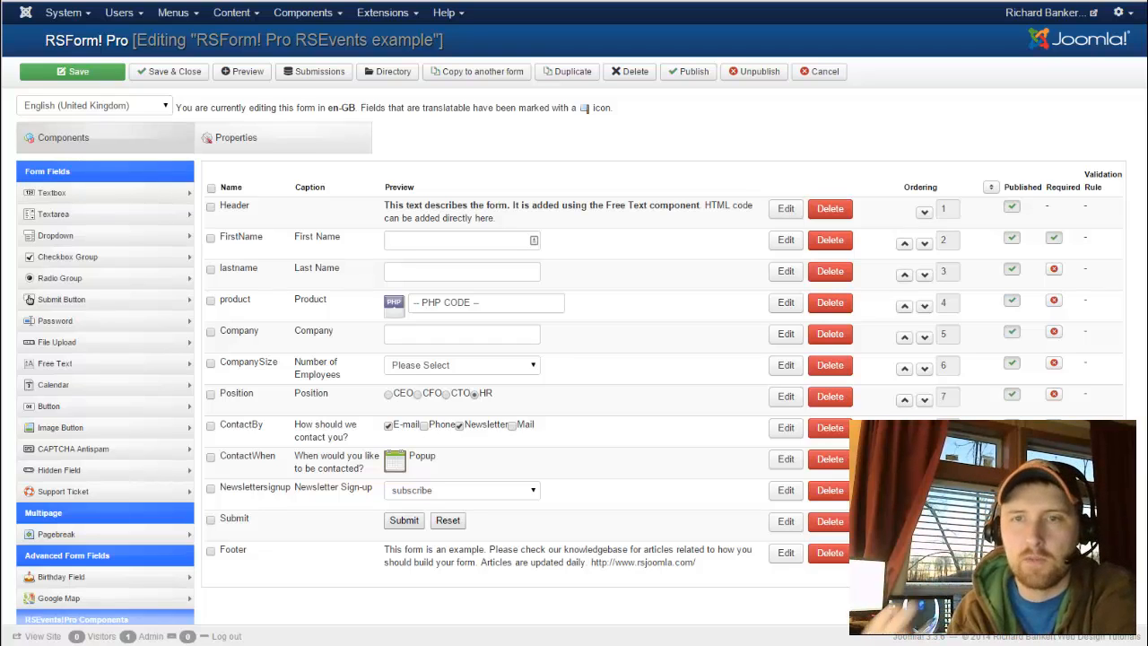
mouse_move(348, 284)
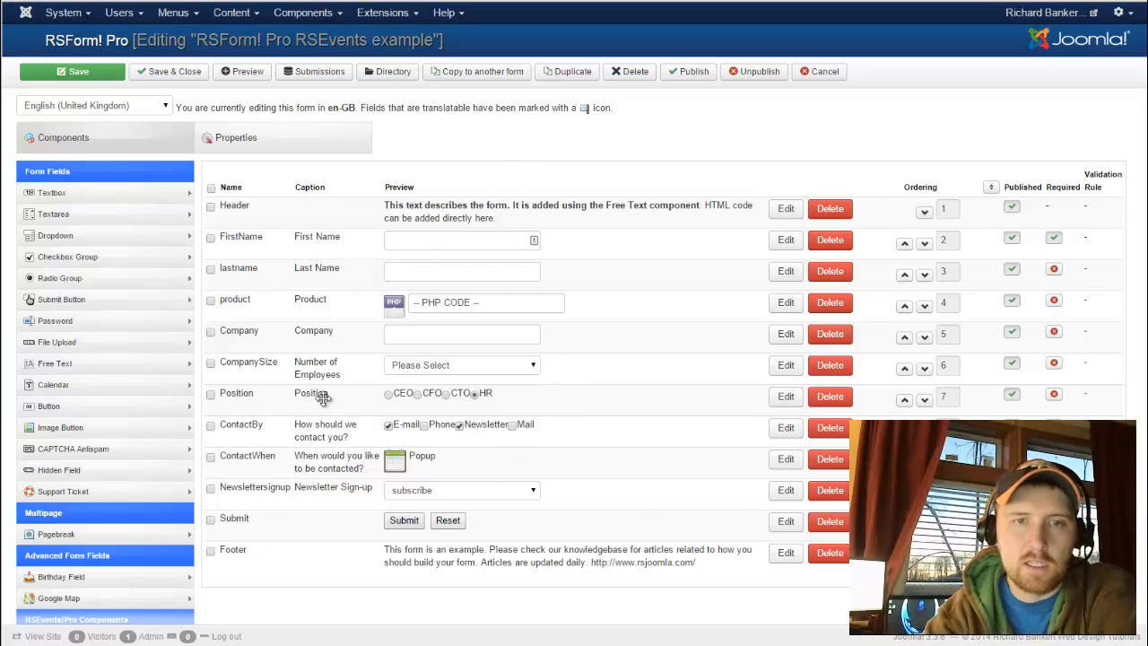
mouse_move(480, 493)
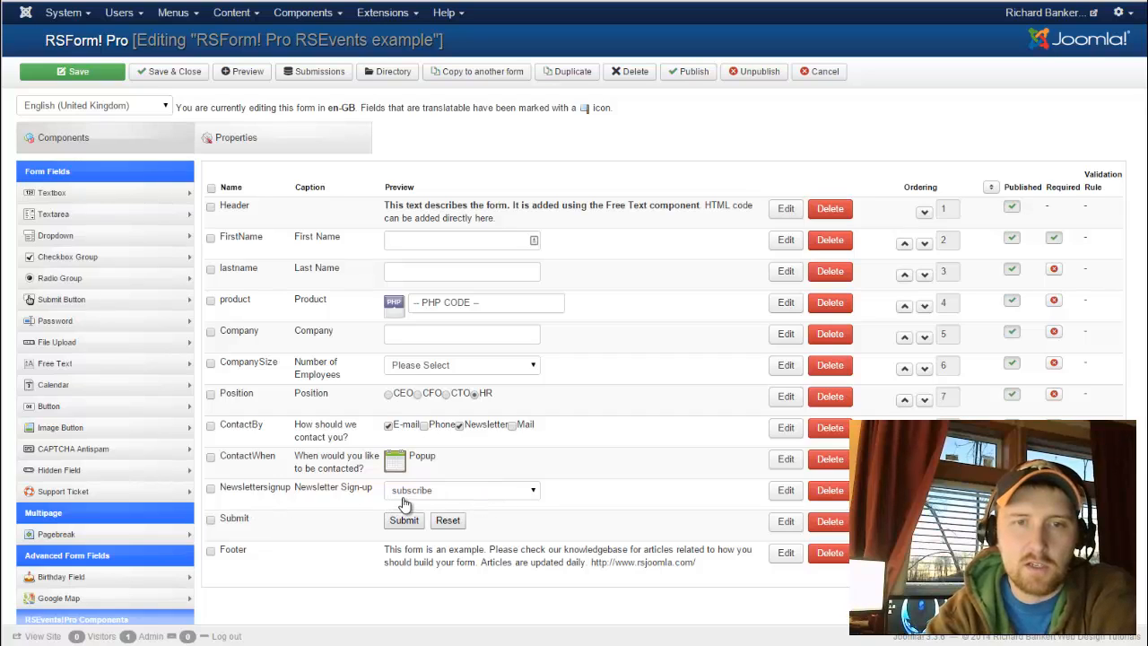
Open Conditional Fields under the Properties tab's Extras for the RSEvents example form
click(462, 489)
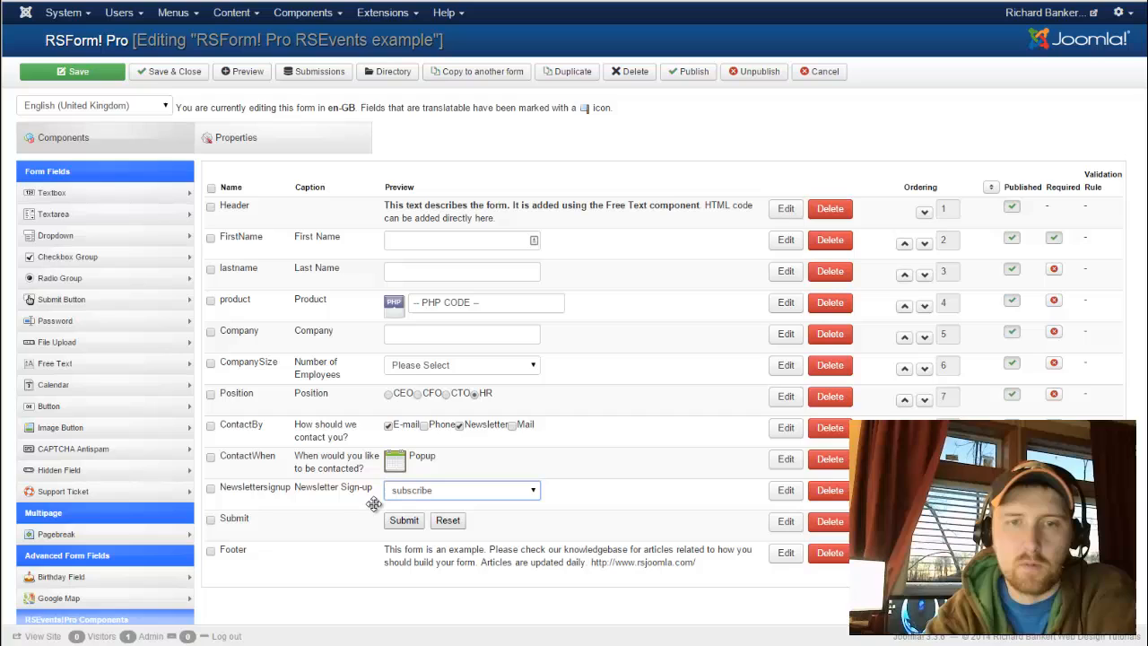
mouse_move(412, 464)
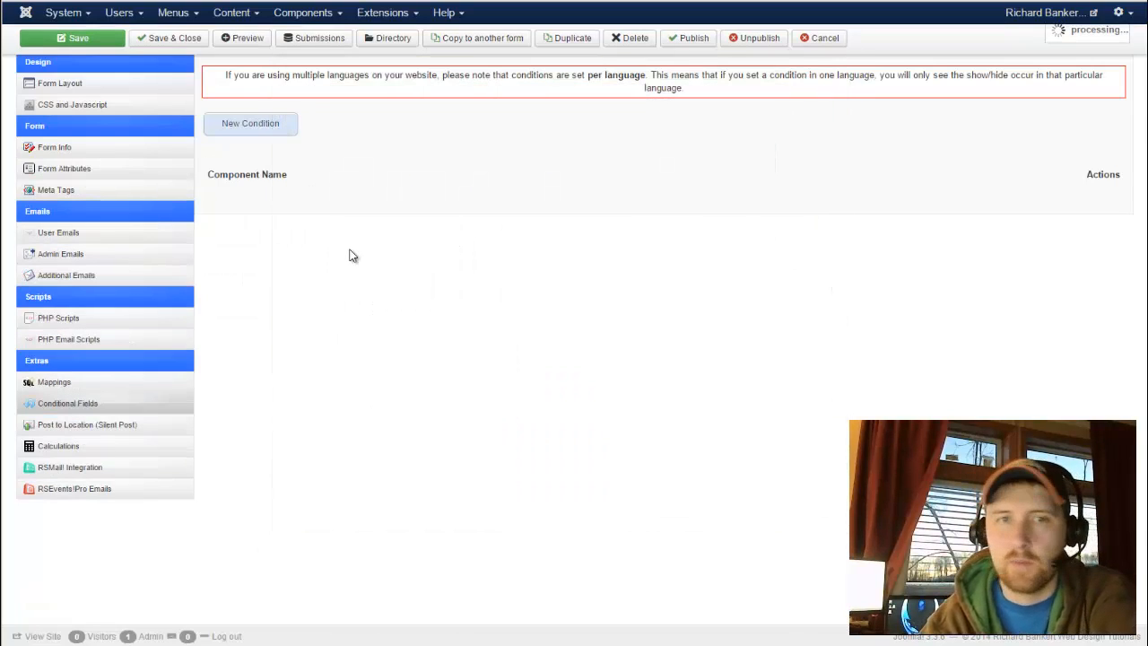
click(250, 123)
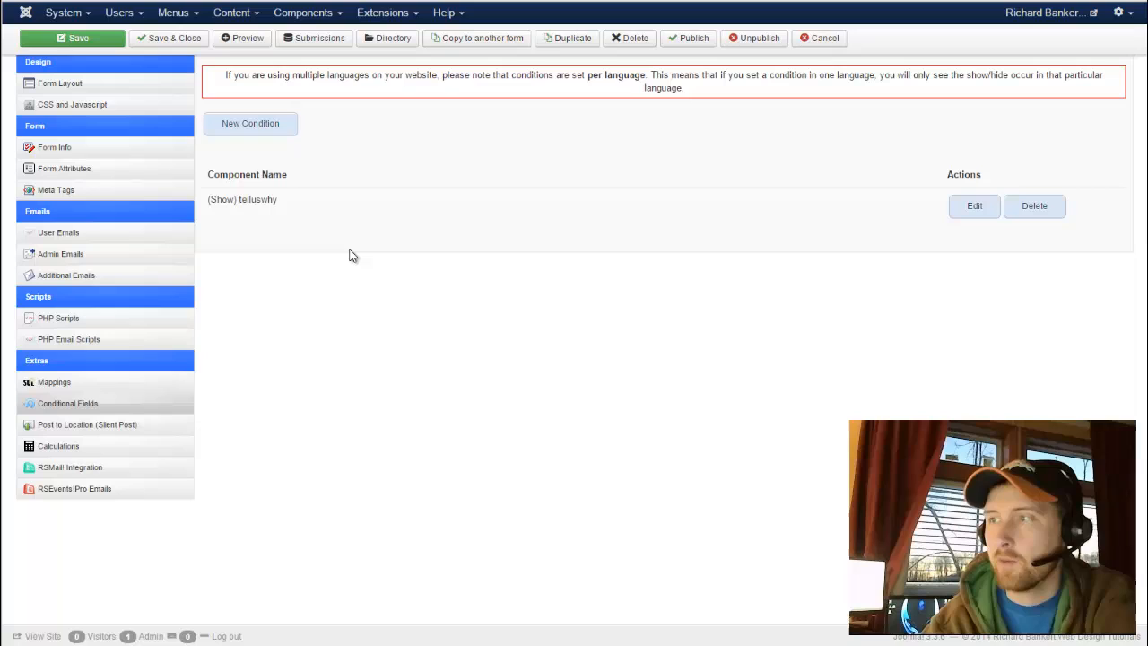
mouse_move(753, 251)
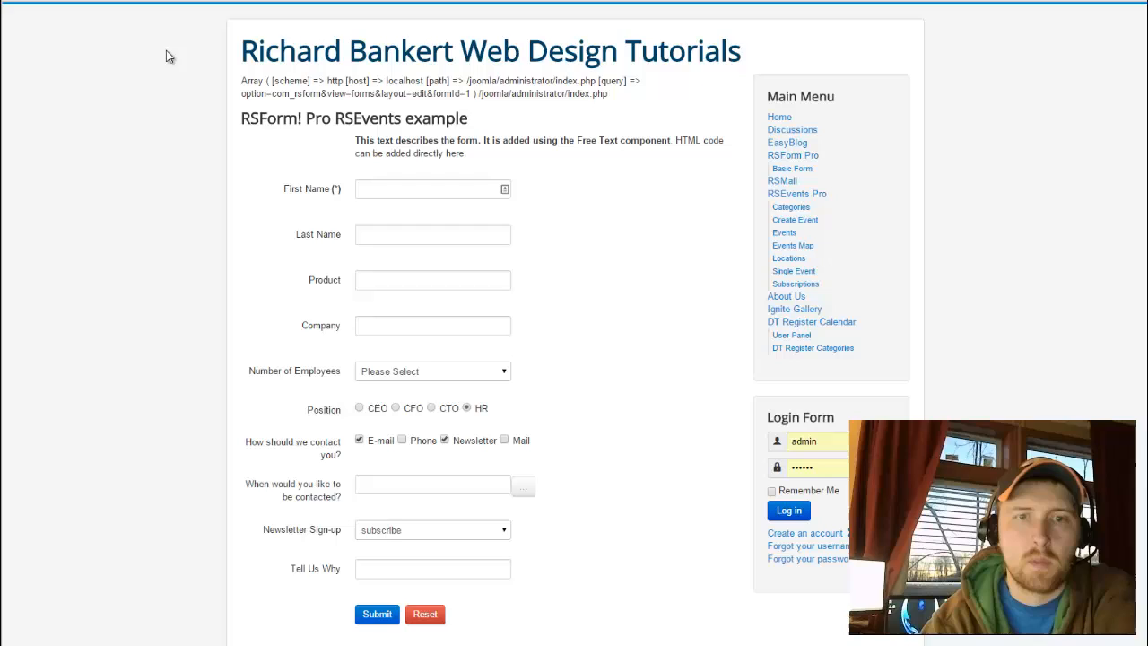
Set Newsletter Sign-up to 'no thanks' in the preview and verify Tell Us Why disappears
scroll(down, 3)
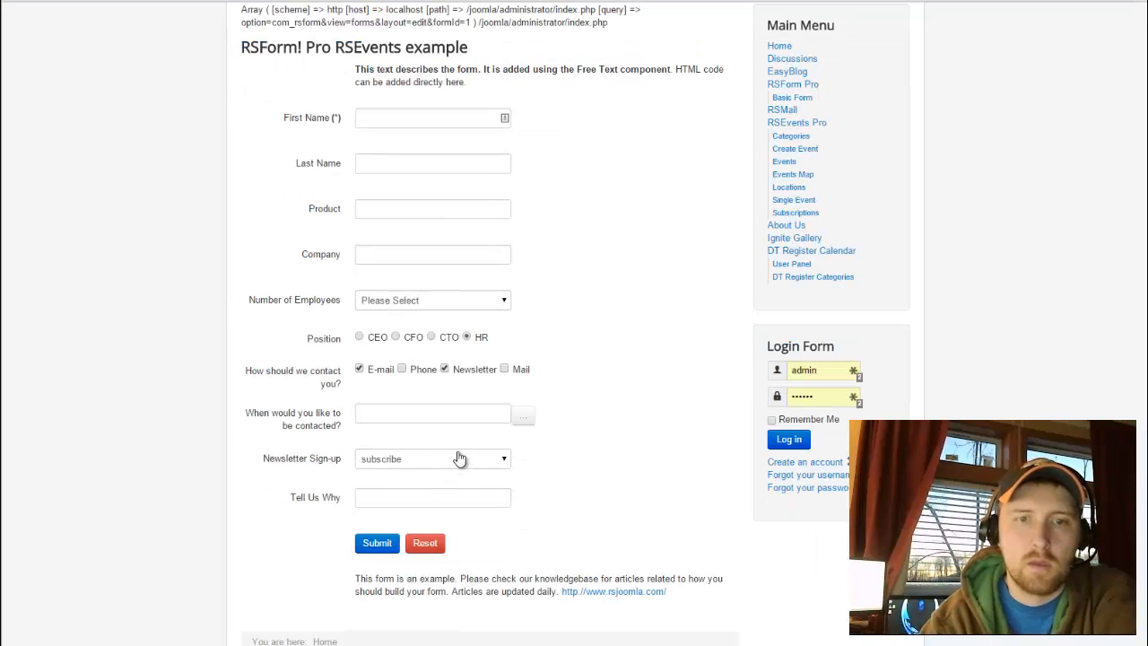
click(432, 458)
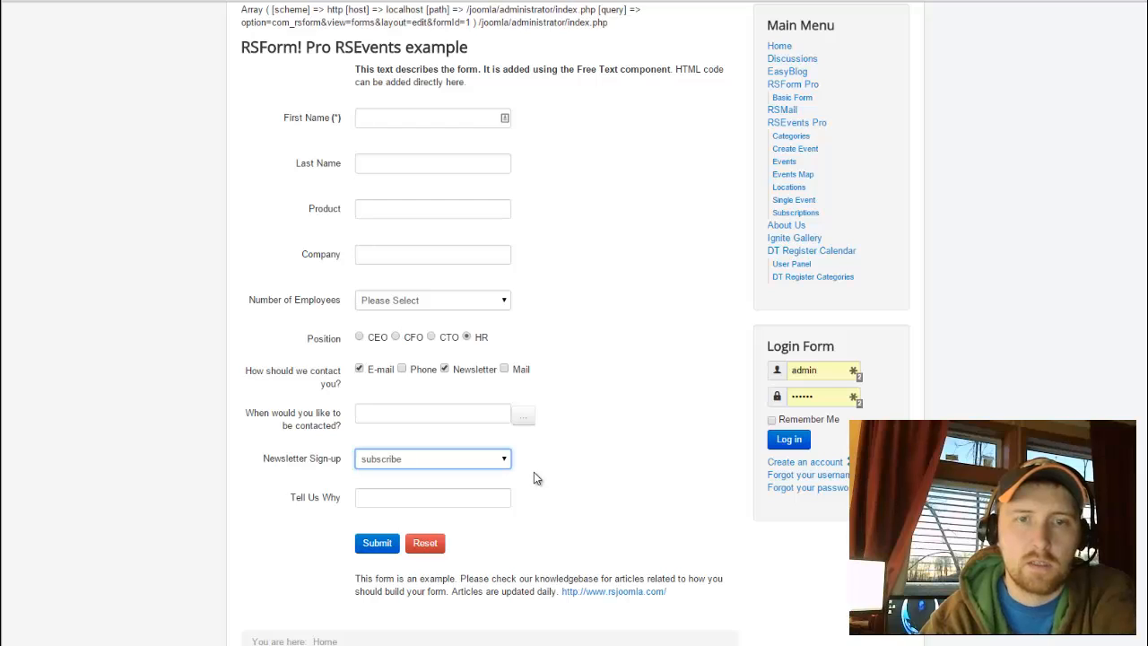
click(432, 459)
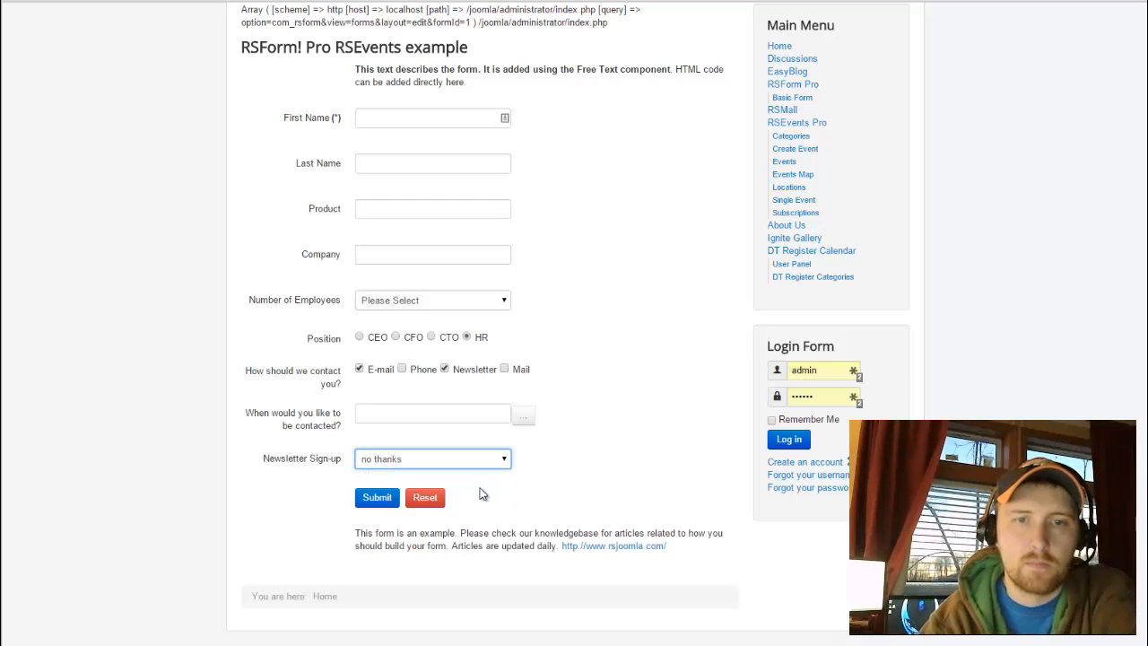
click(433, 458)
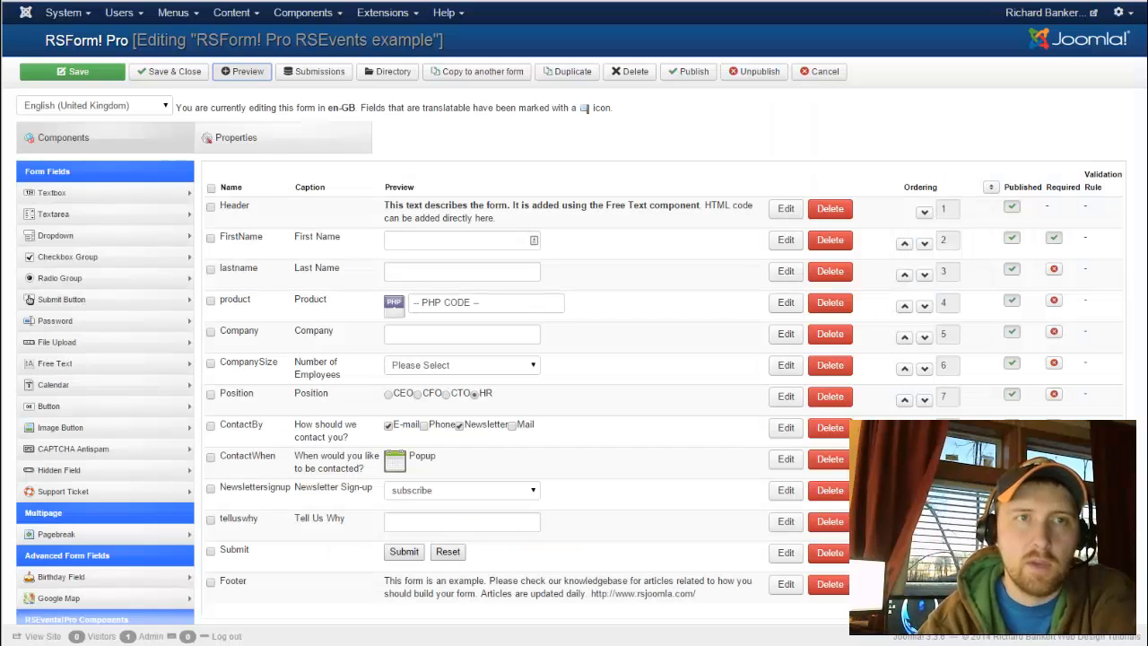
Go to Properties > Admin Emails and open the admin email text editor
click(236, 137)
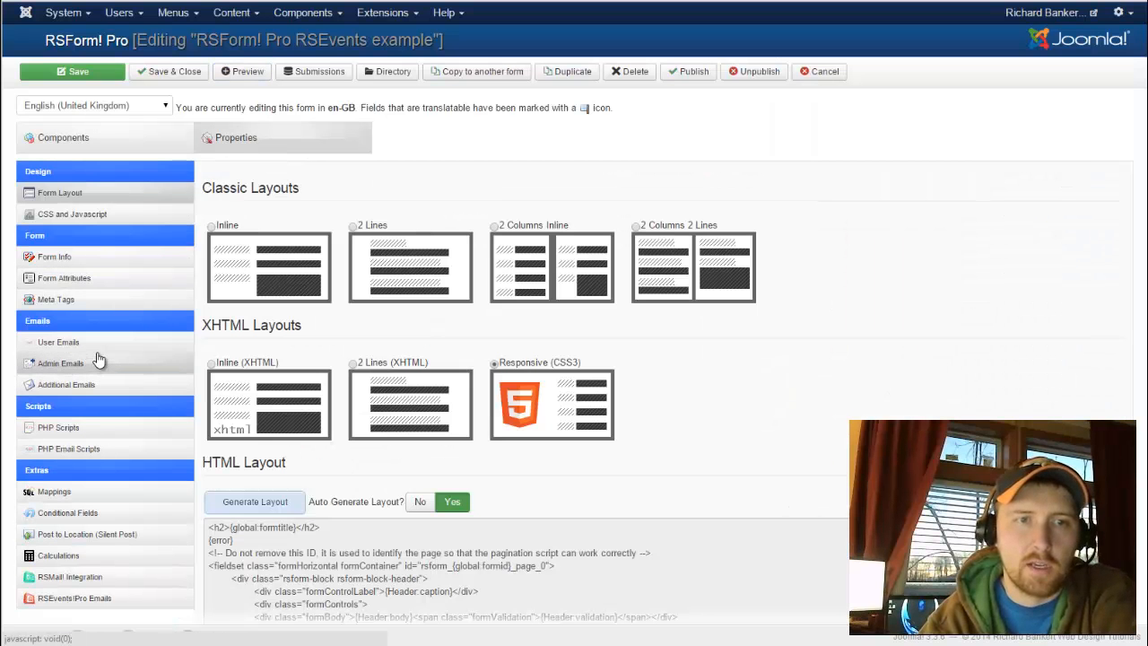
click(60, 363)
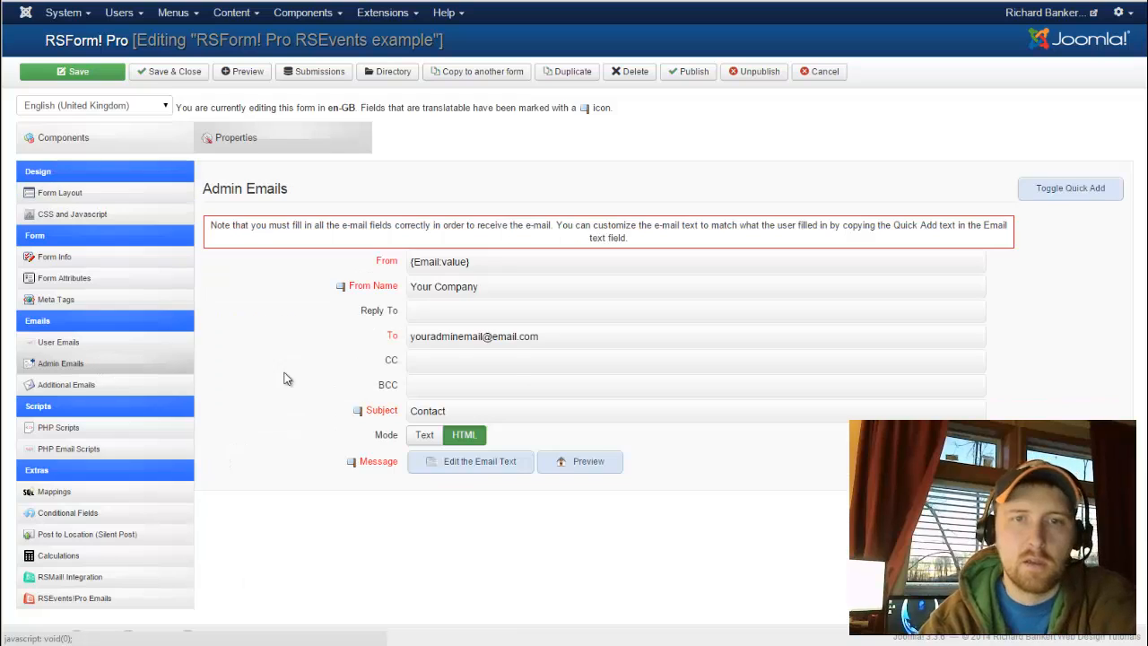
mouse_move(479, 461)
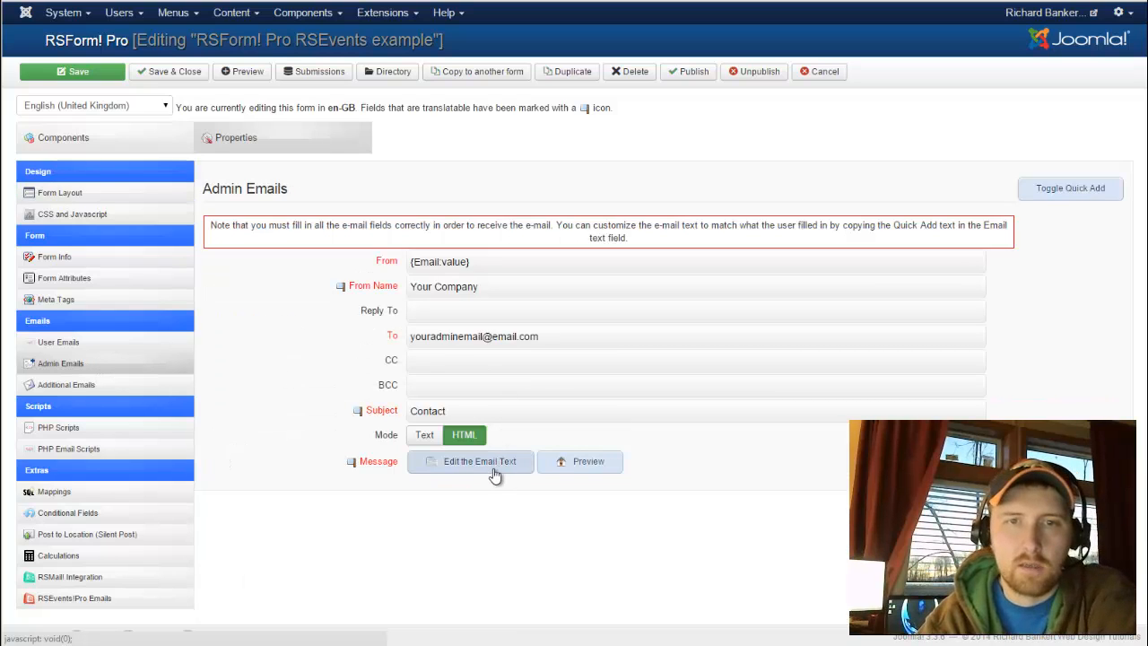
click(1070, 187)
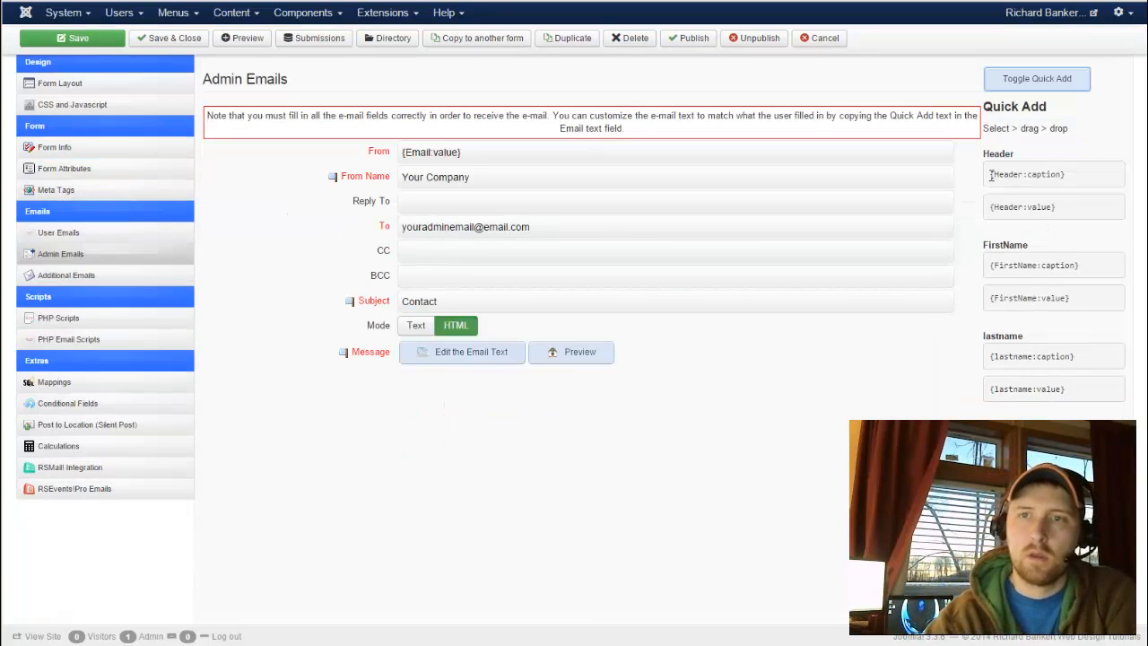
scroll(down, 3)
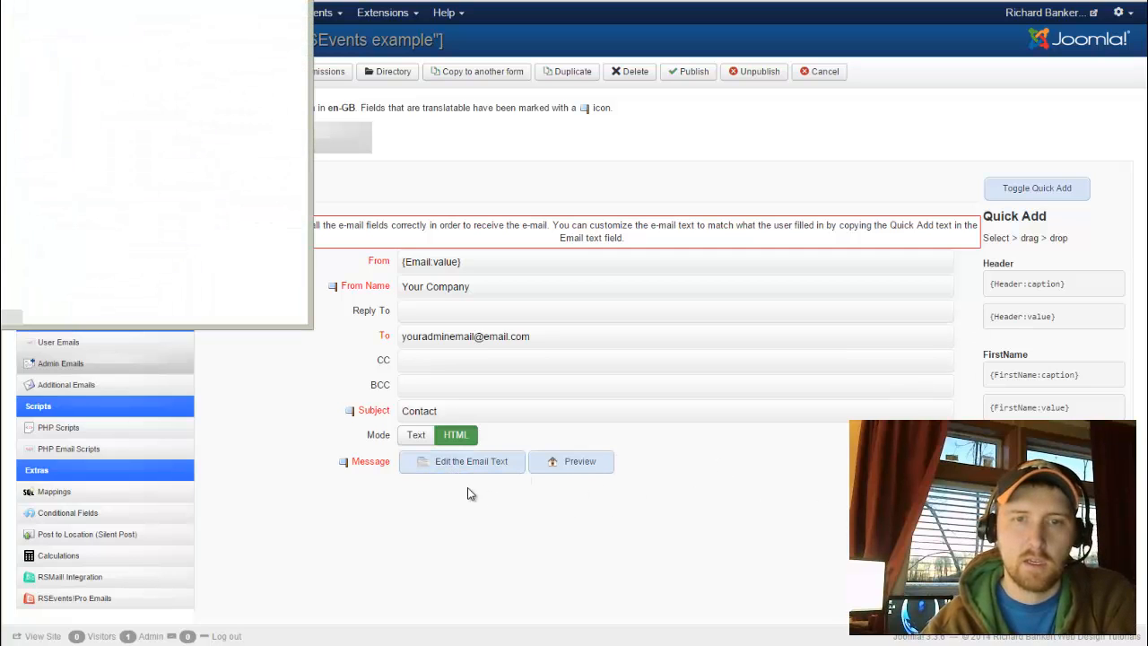
click(462, 461)
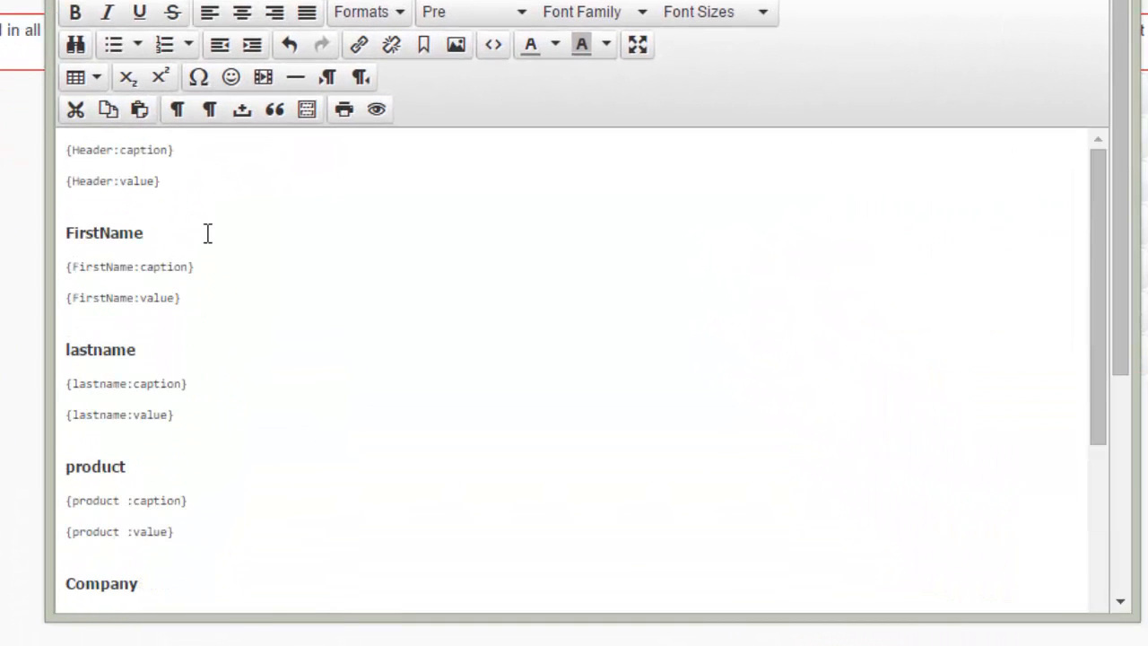
drag(65, 150, 162, 181)
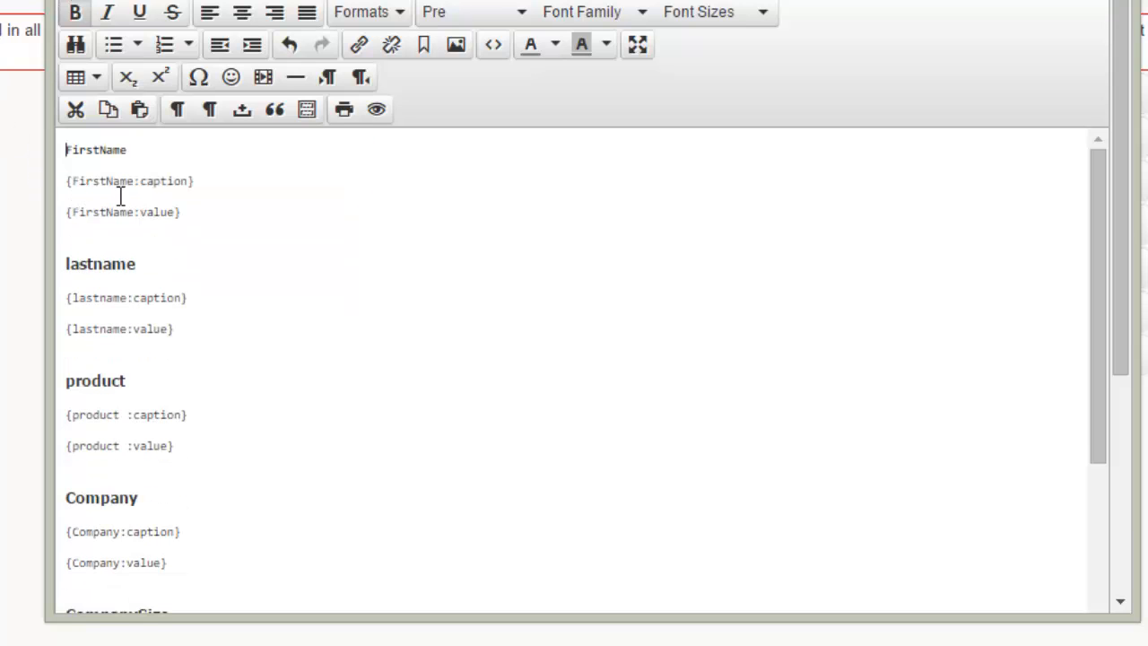
scroll(down, 3)
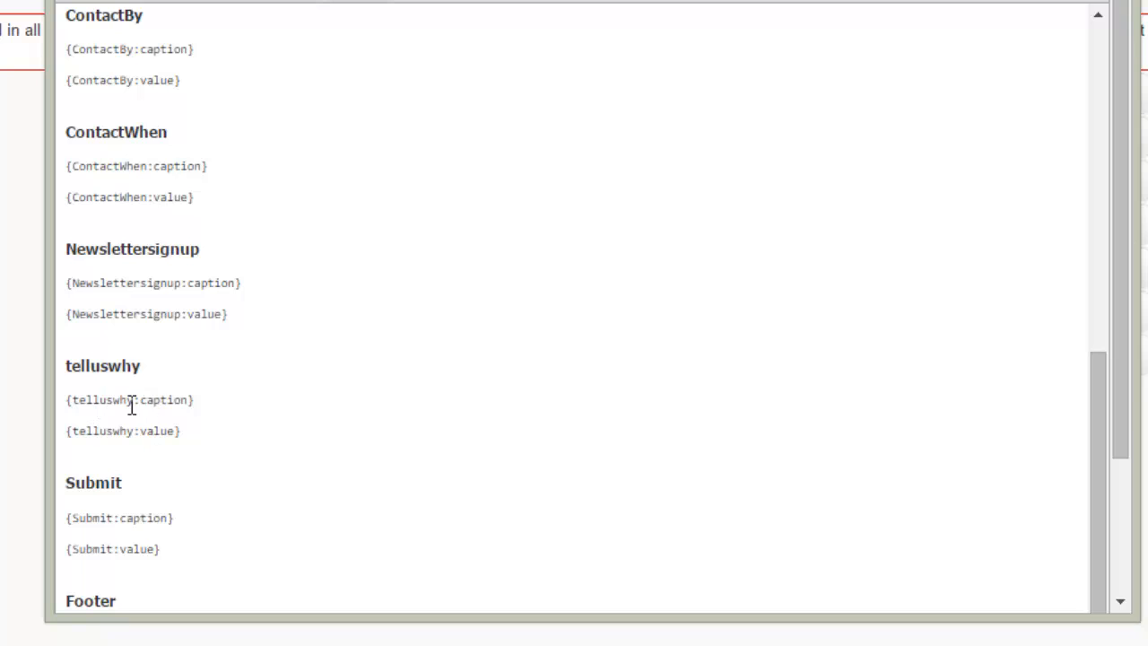
mouse_move(214, 405)
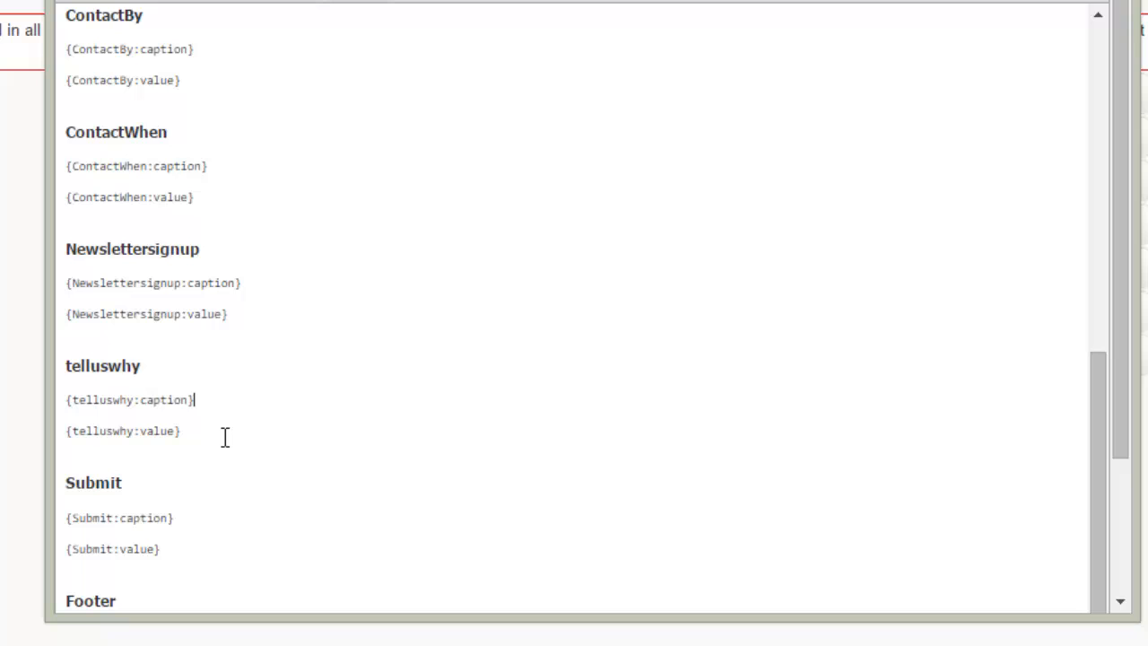
mouse_move(204, 435)
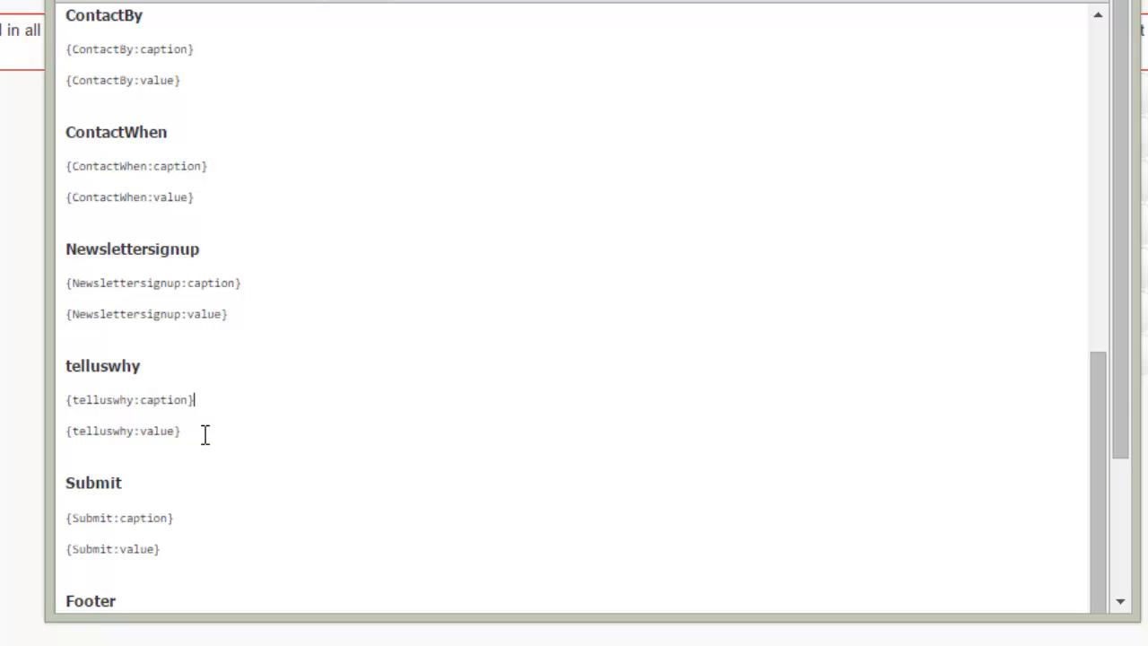
drag(194, 399, 180, 431)
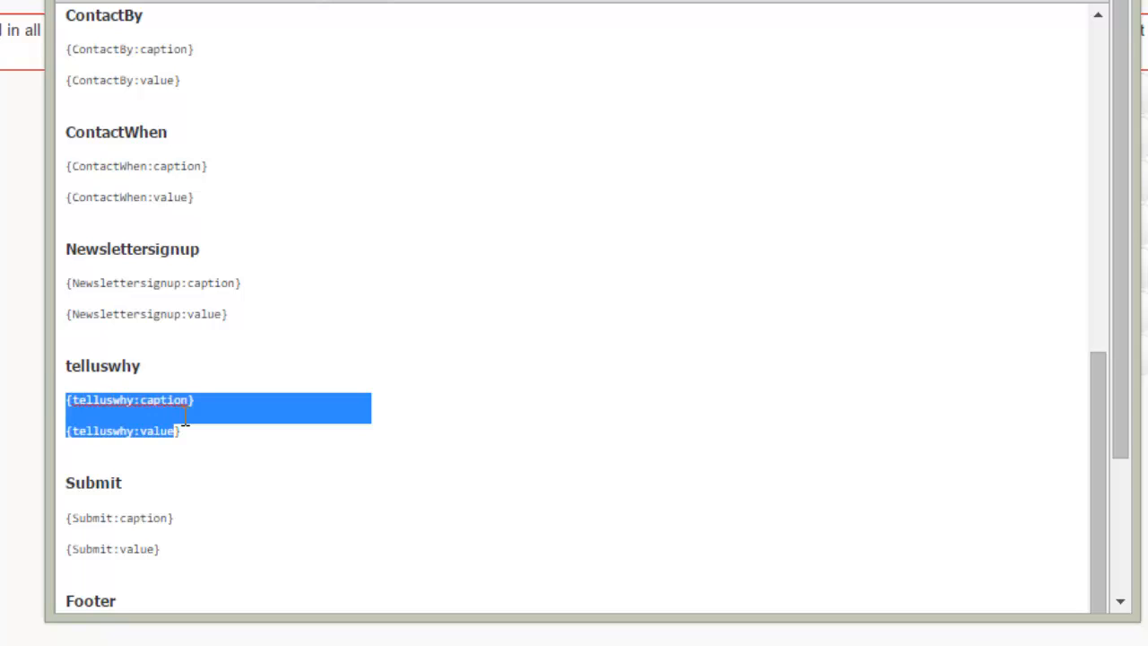
click(200, 436)
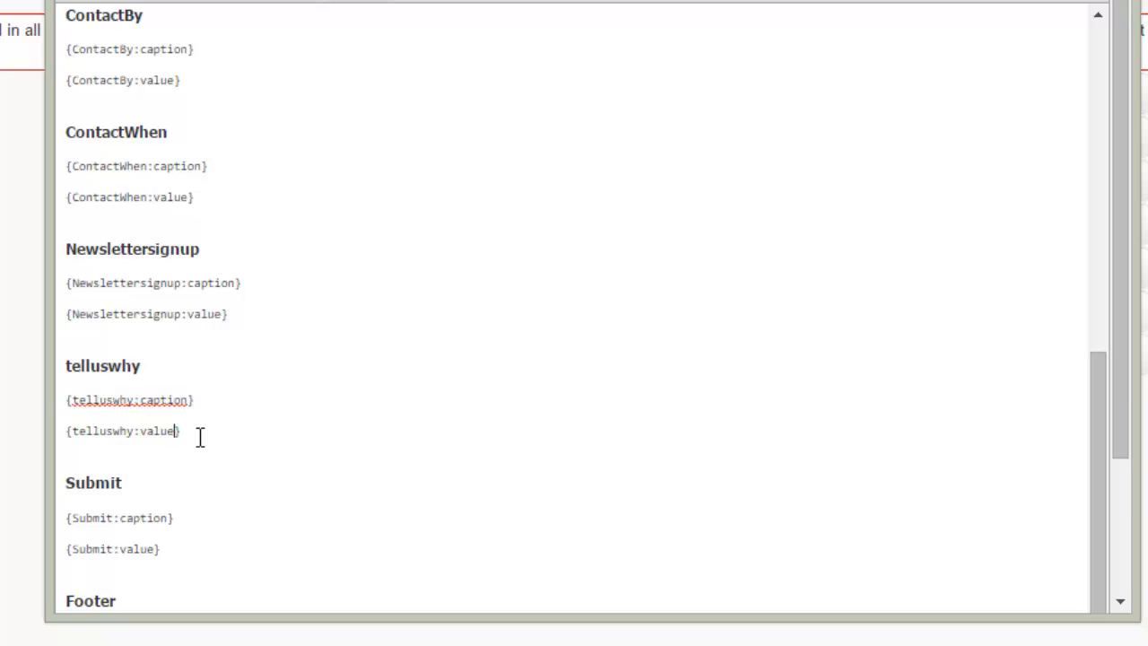
double_click(122, 431)
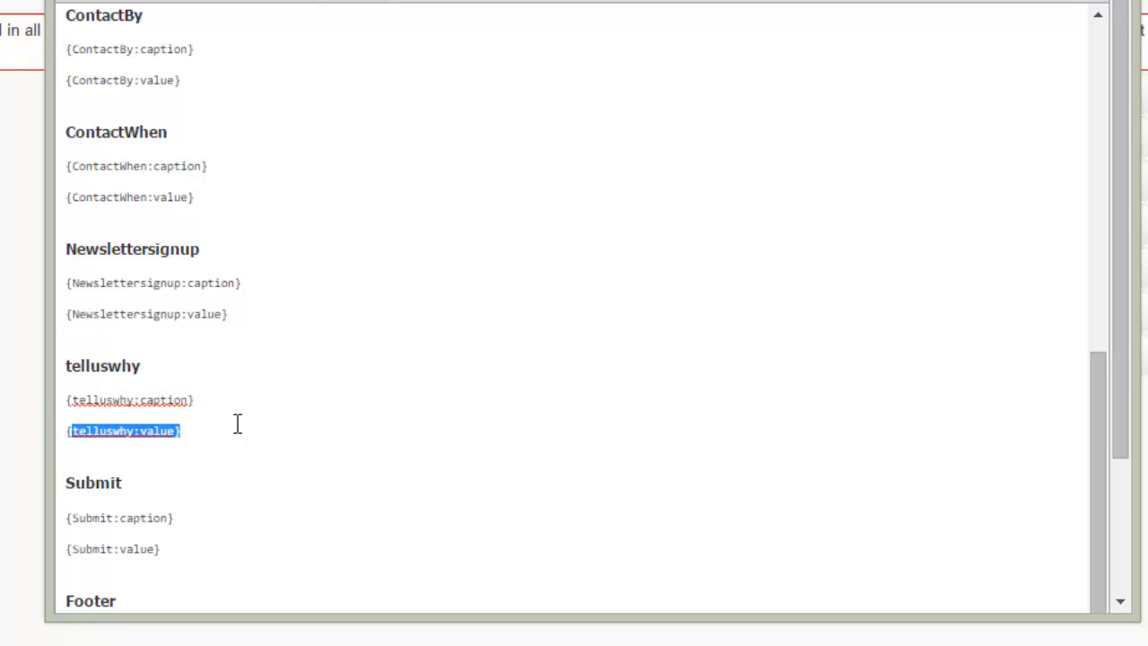
click(248, 417)
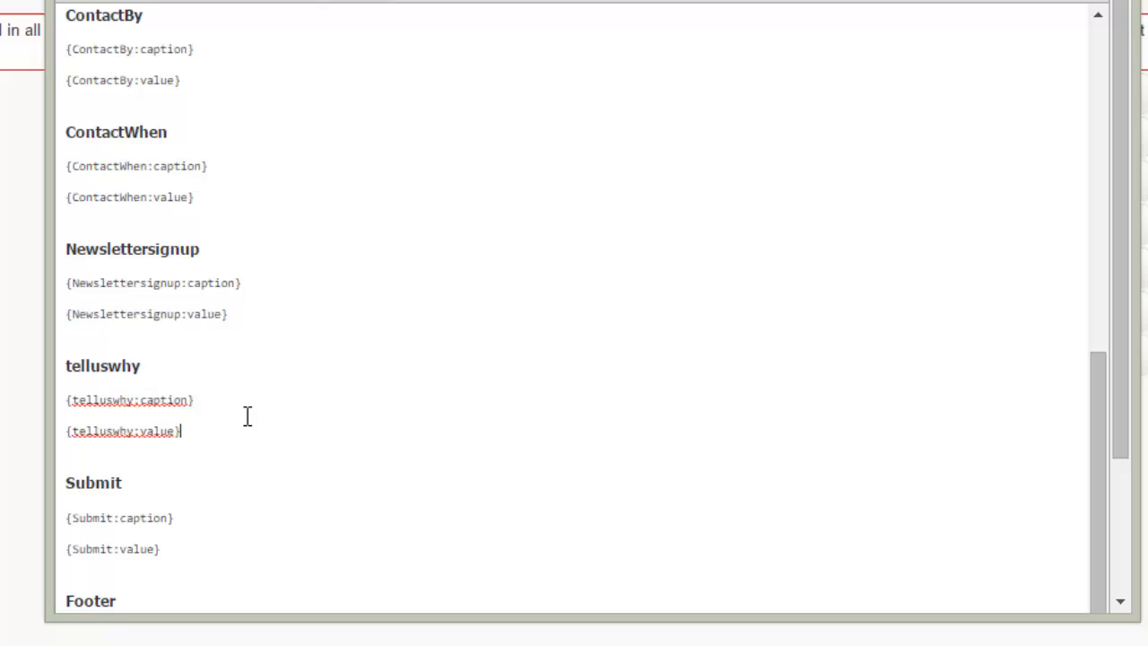
mouse_move(255, 414)
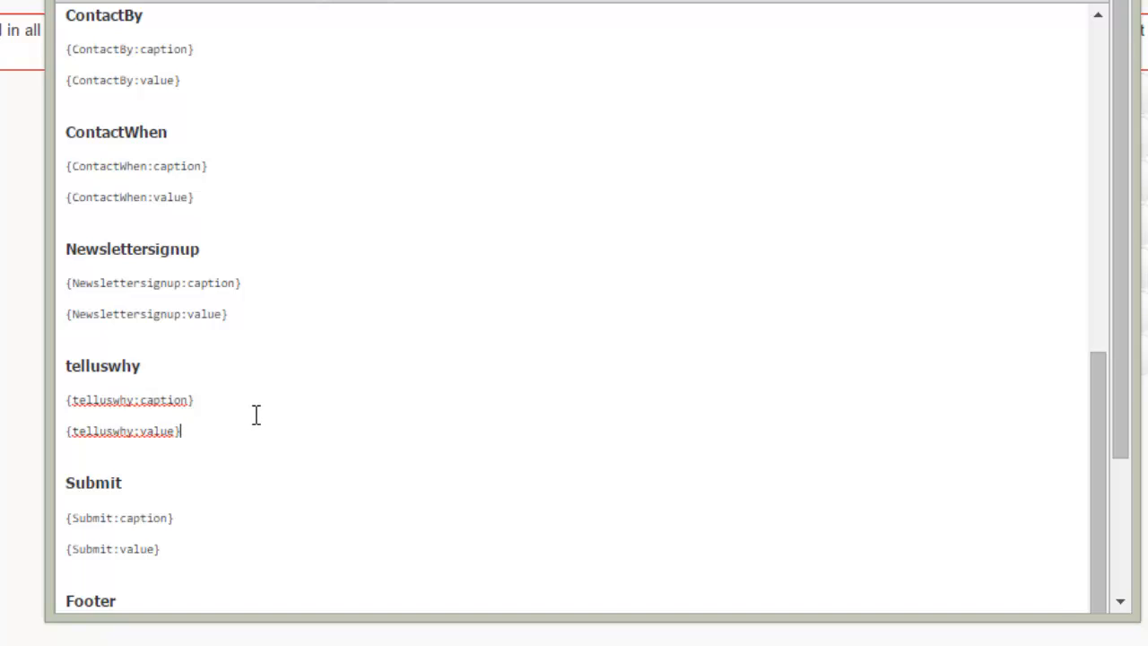
mouse_move(268, 402)
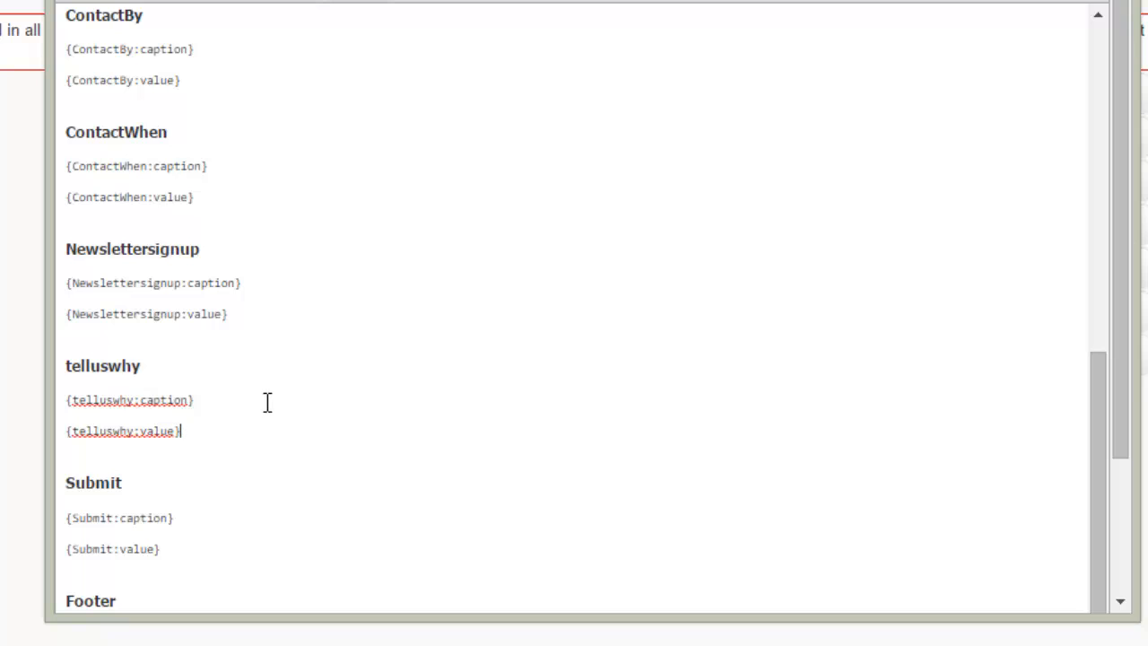
mouse_move(135, 420)
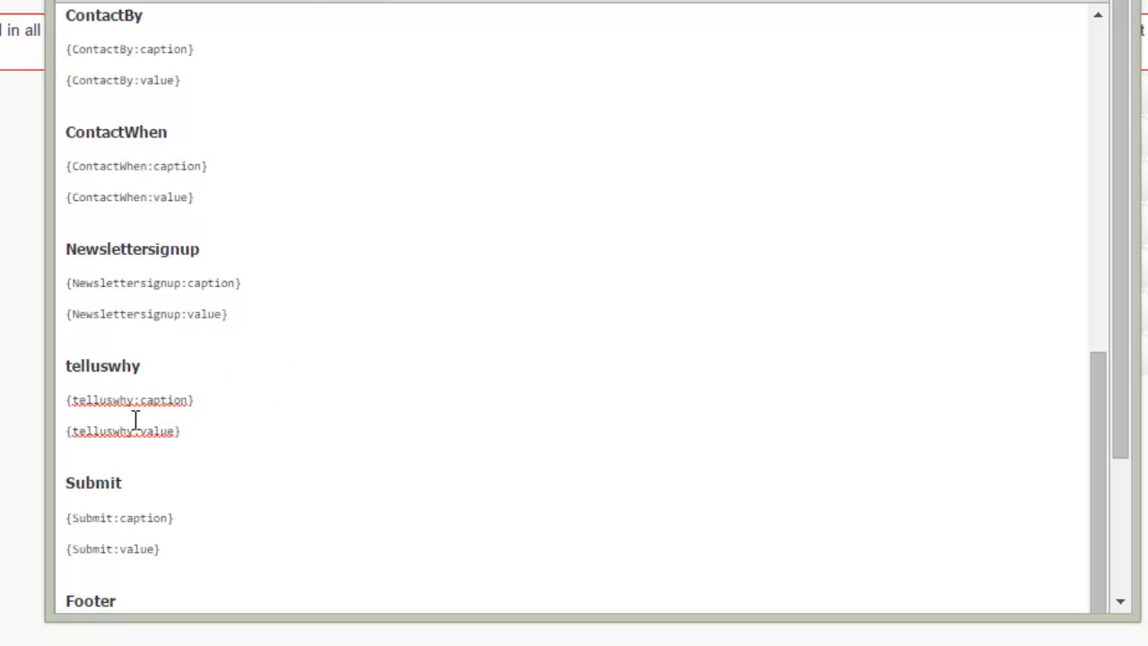
drag(67, 400, 180, 431)
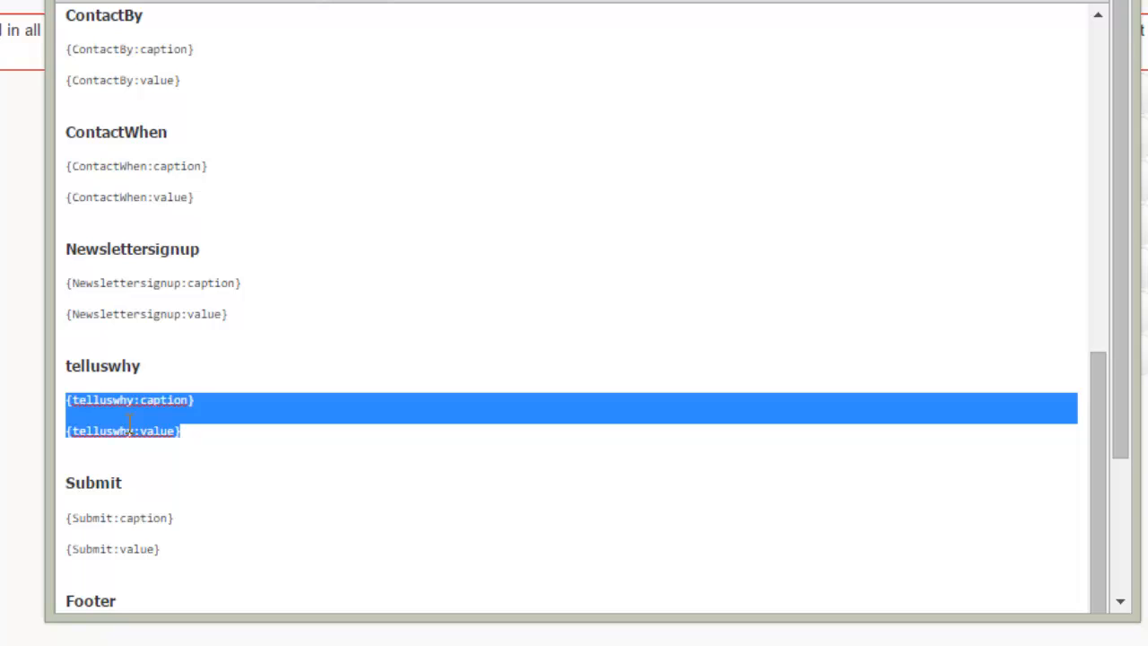
click(126, 400)
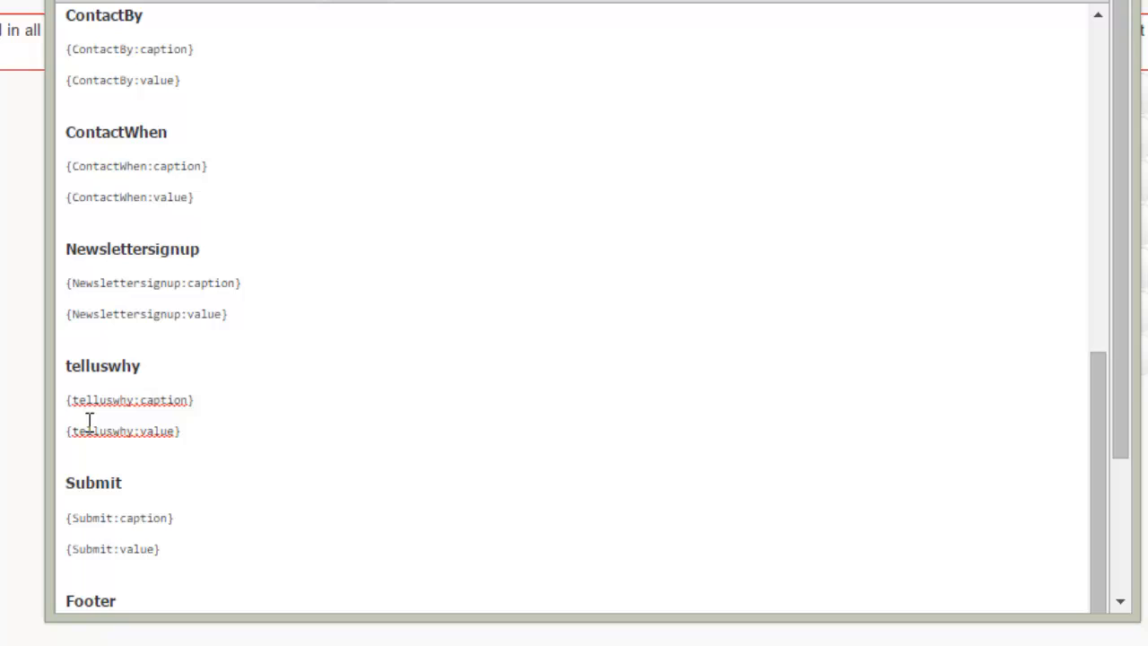
click(67, 400)
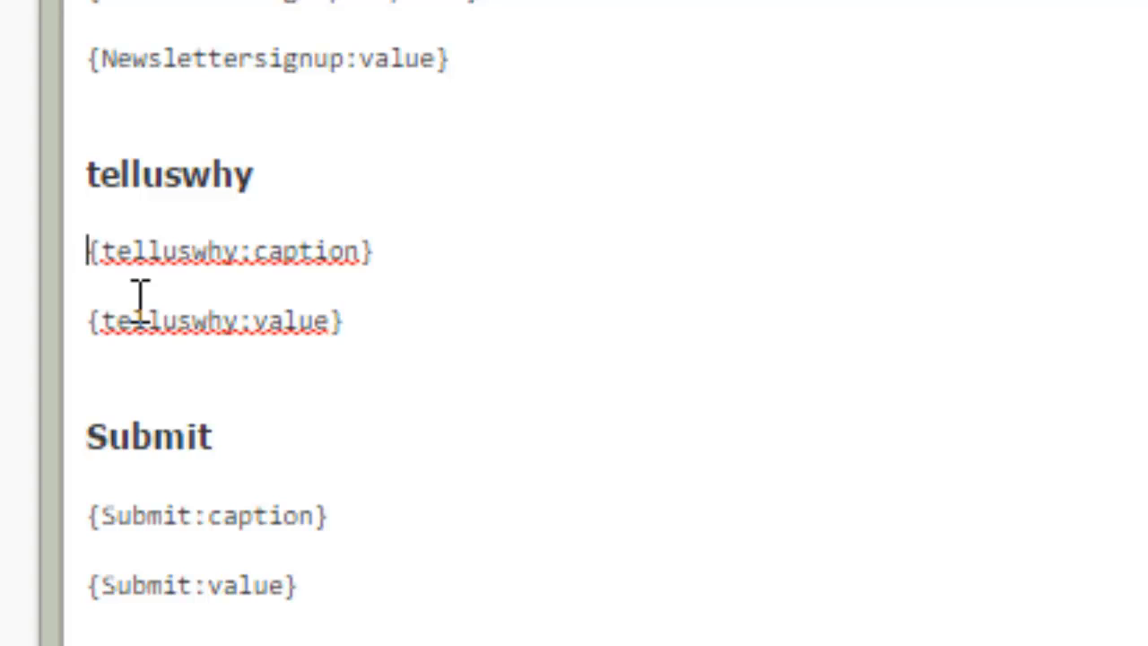
text({)
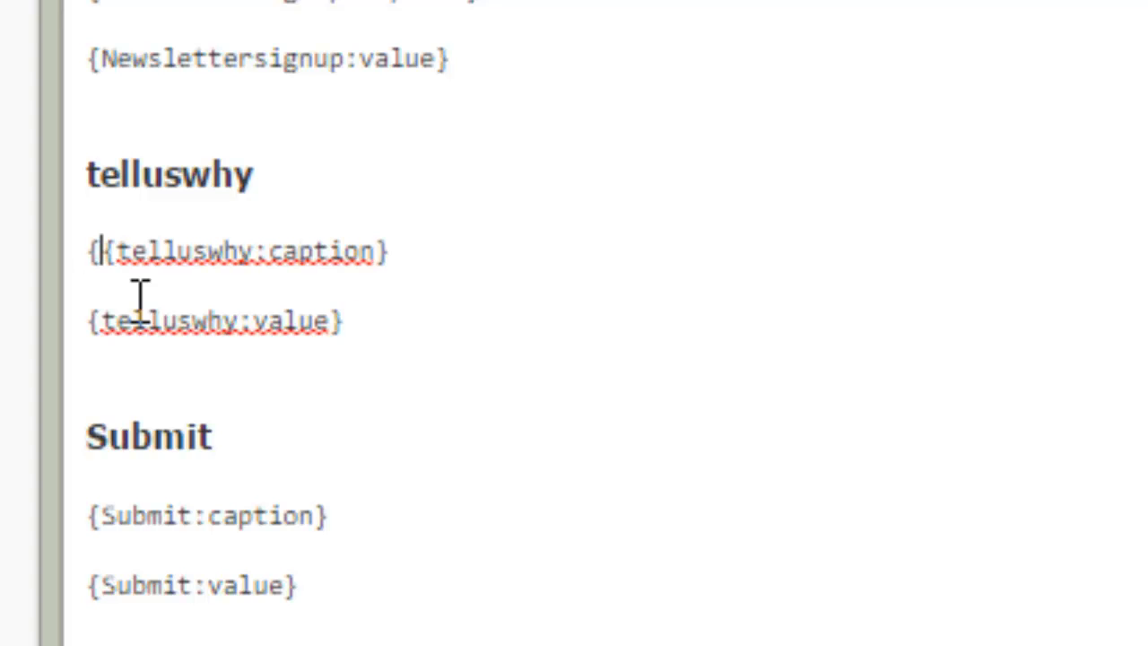
text(if)
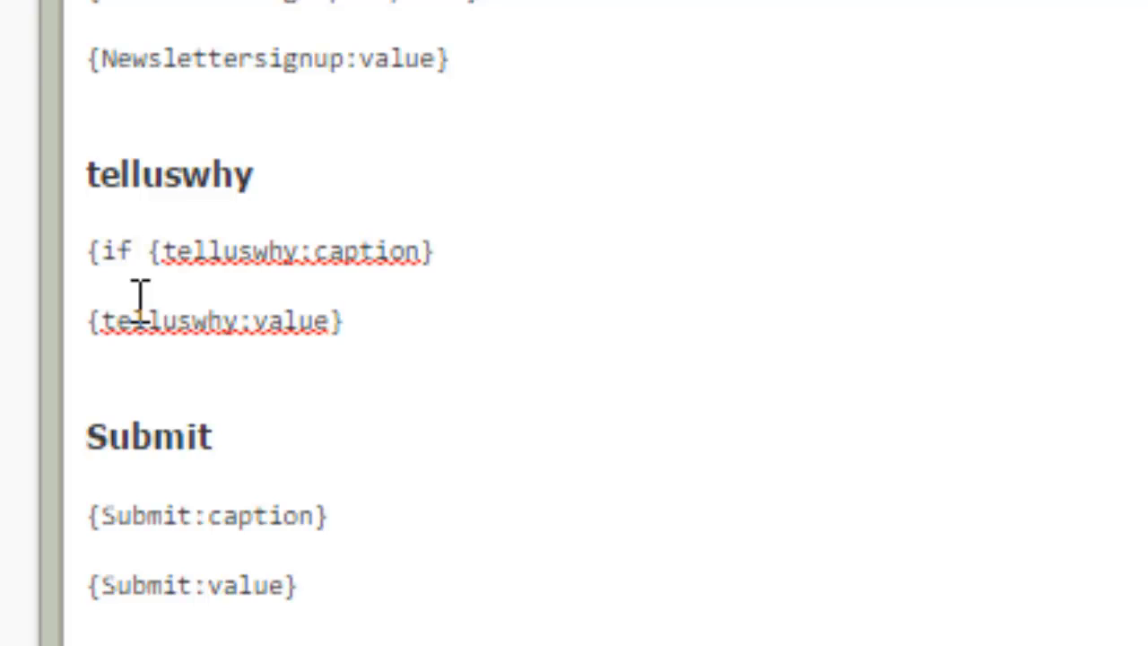
click(148, 251)
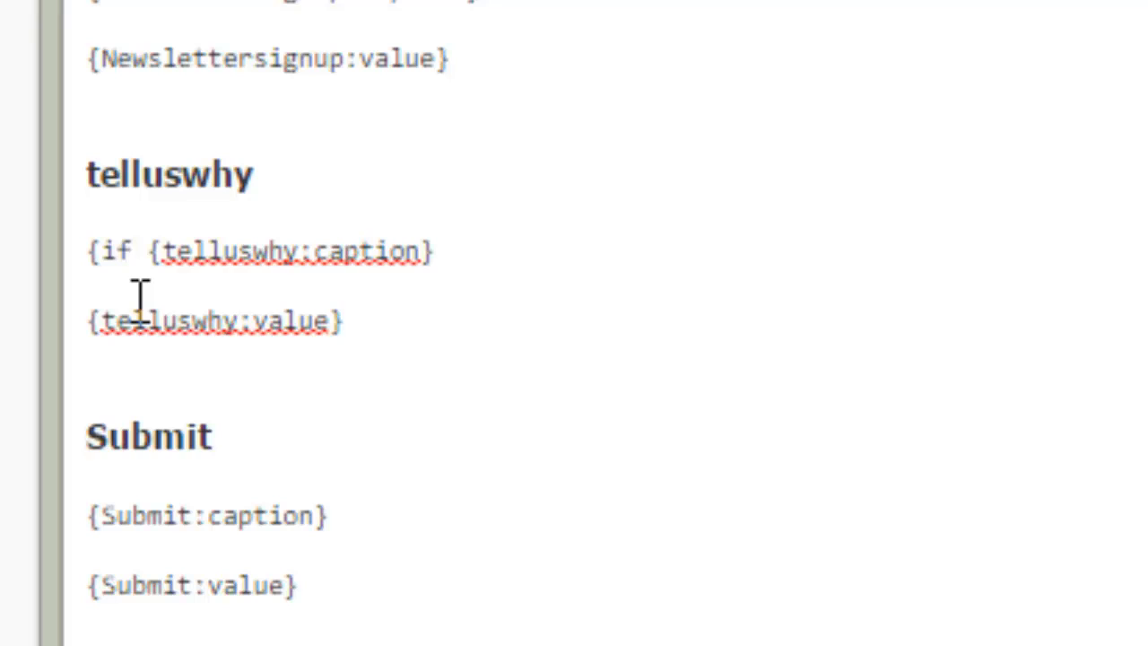
text(}{telluswhy:value})
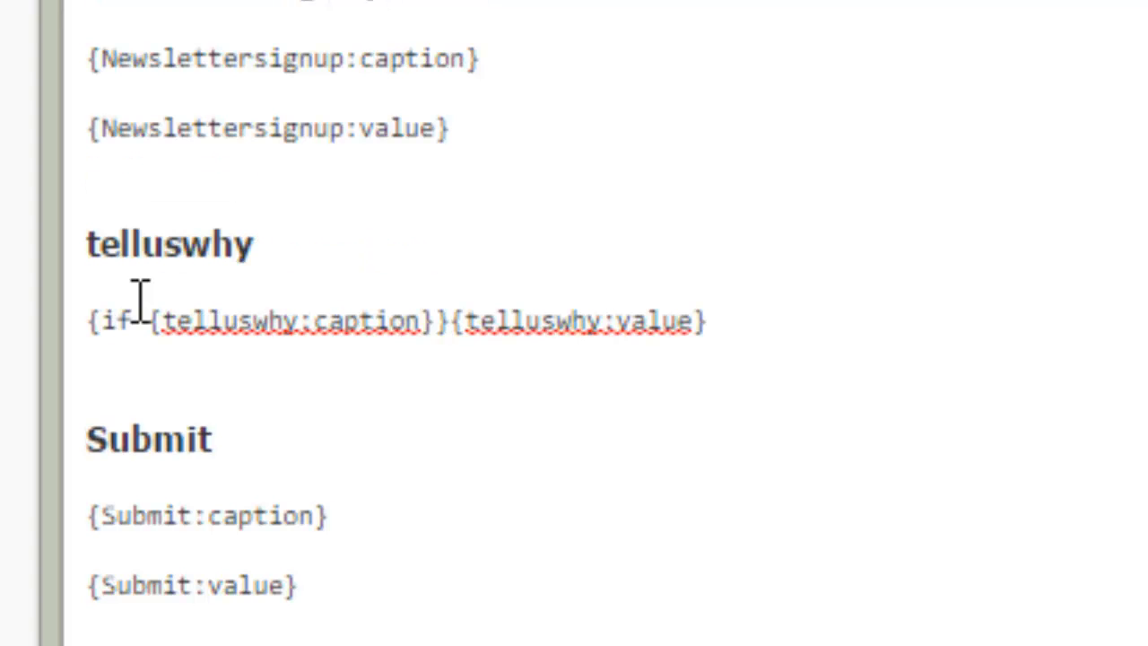
click(482, 323)
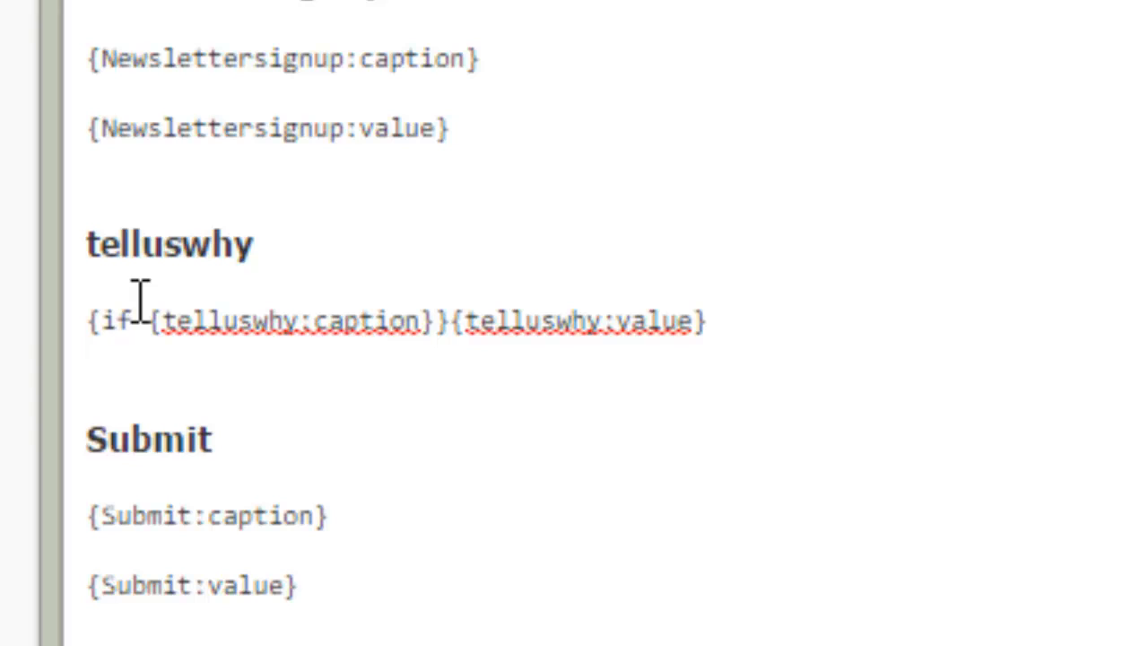
click(722, 321)
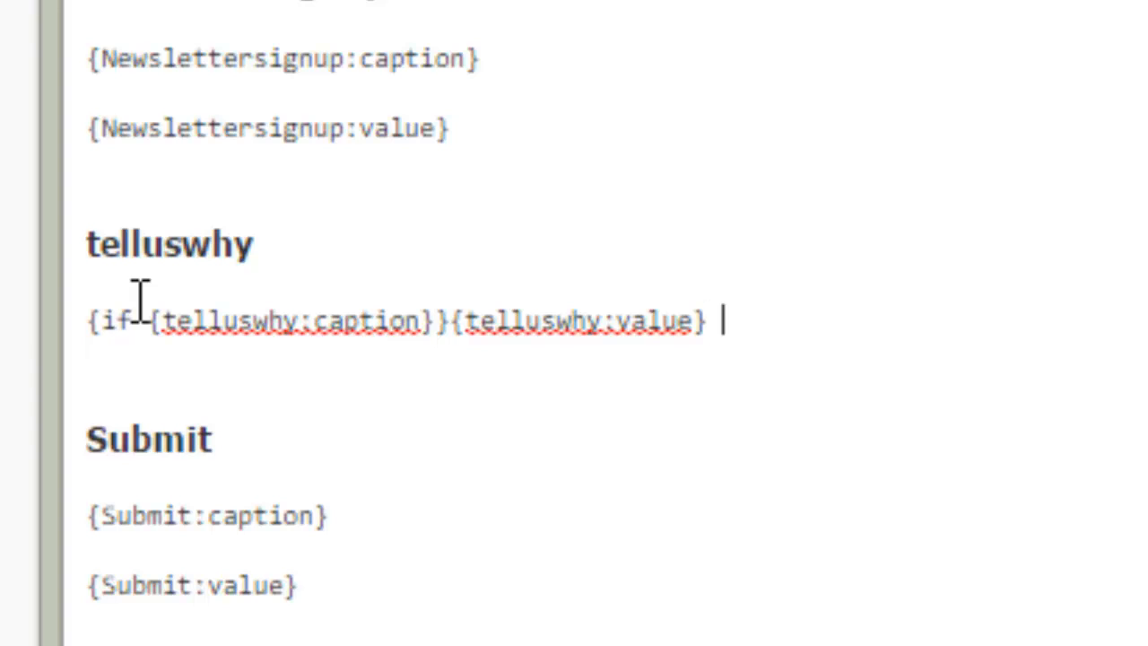
text({)
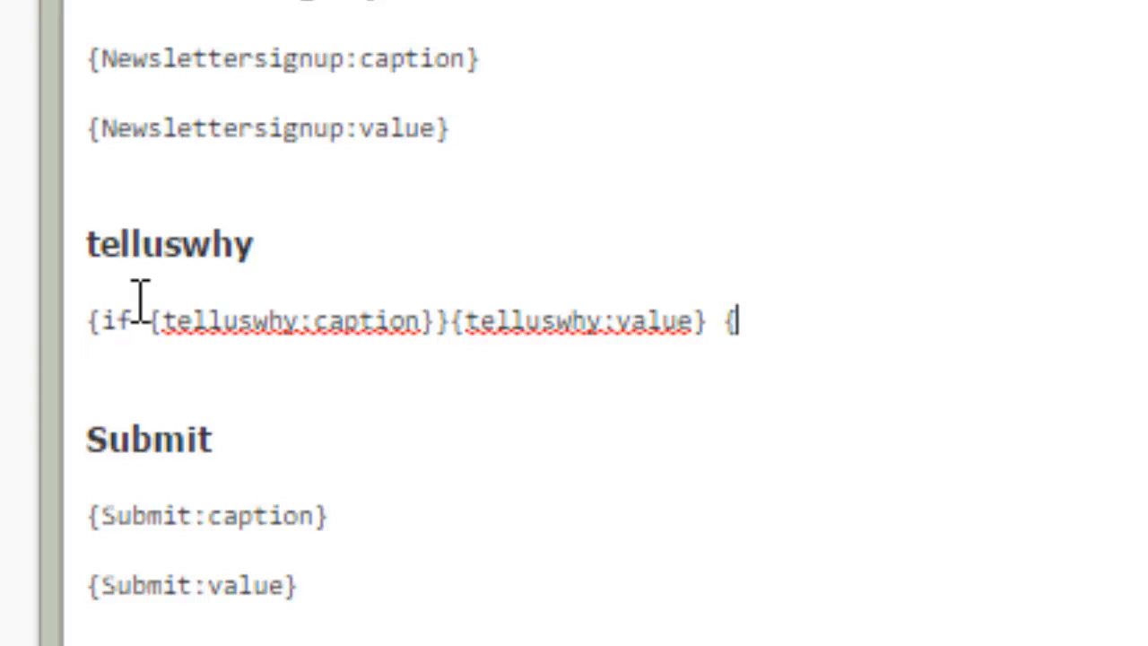
text(/i)
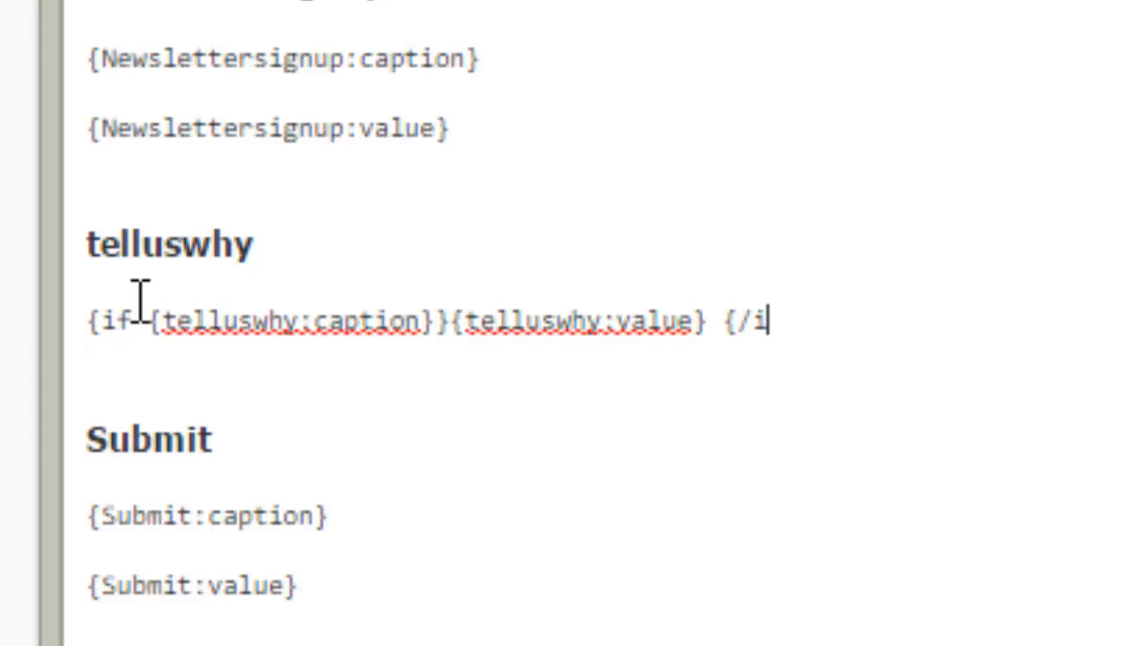
text(f})
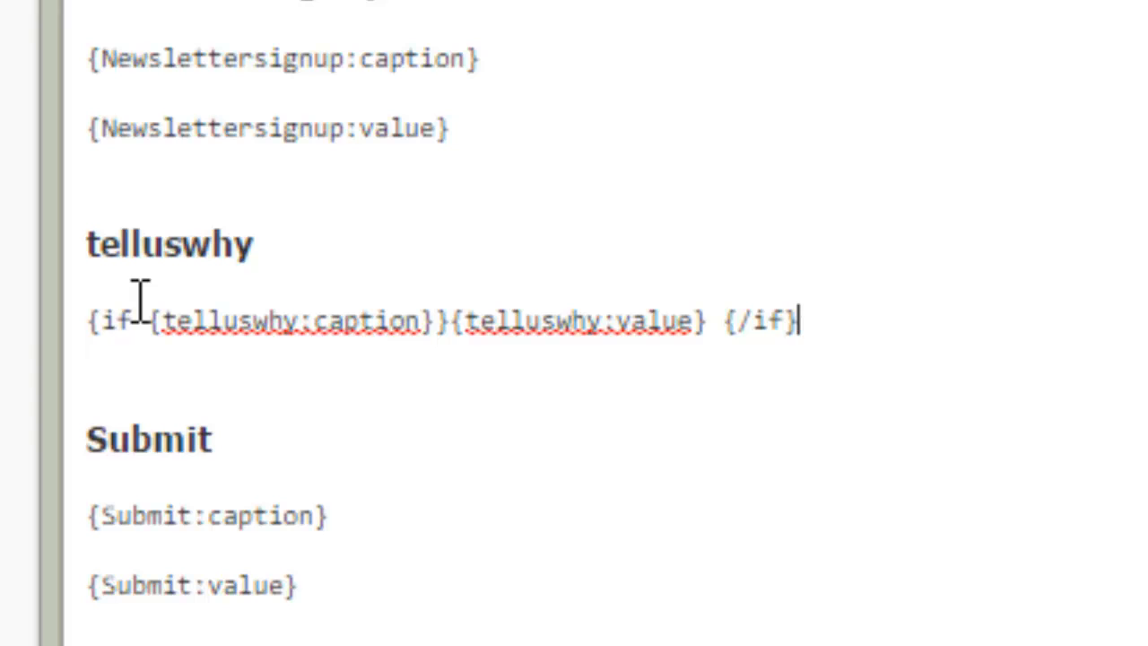
mouse_move(345, 404)
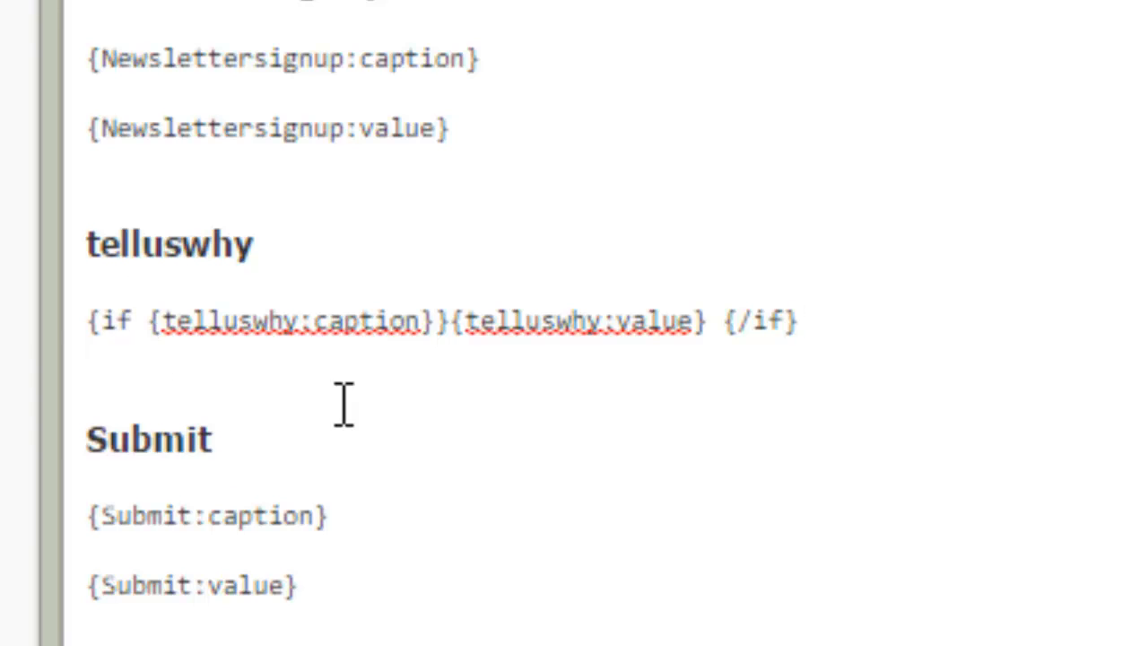
mouse_move(684, 356)
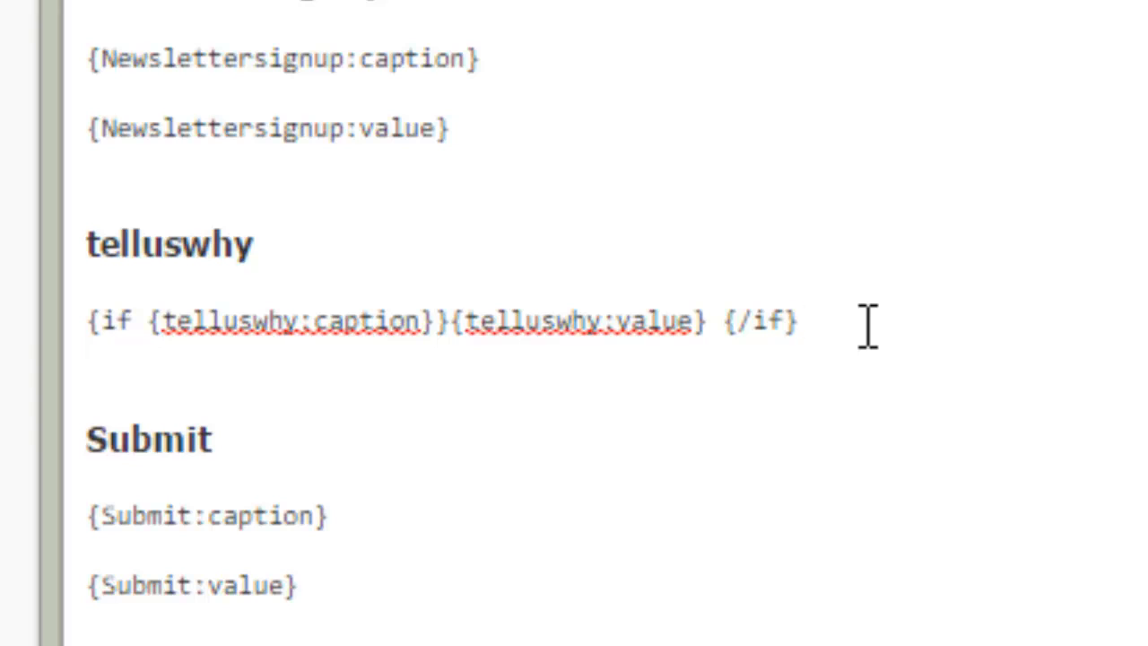
click(785, 321)
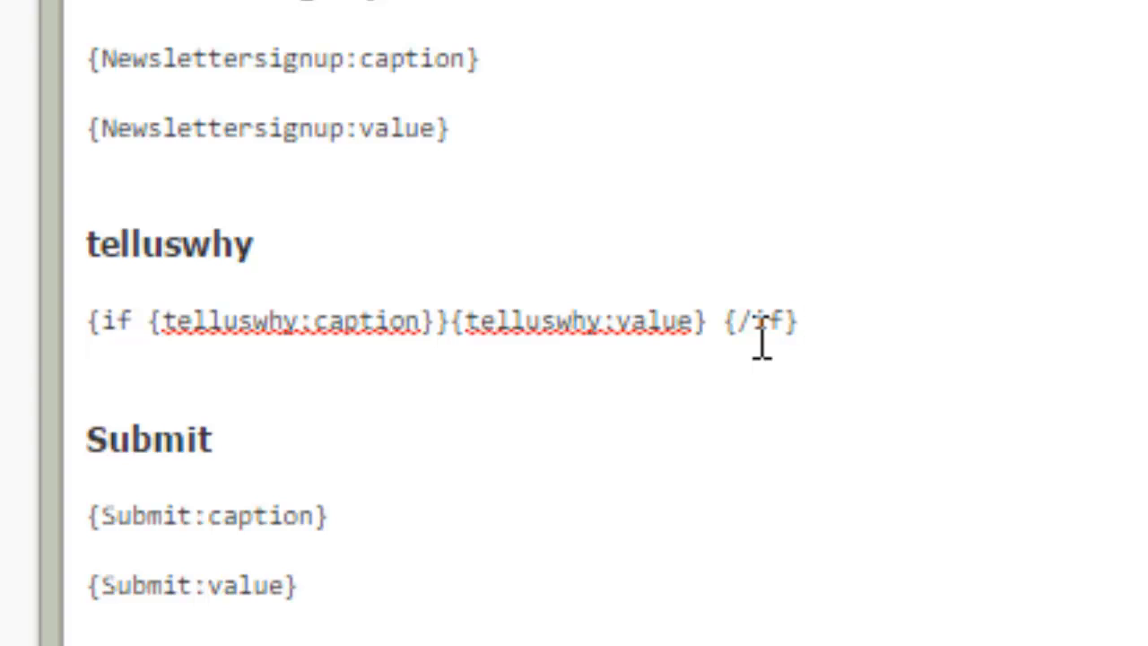
click(794, 321)
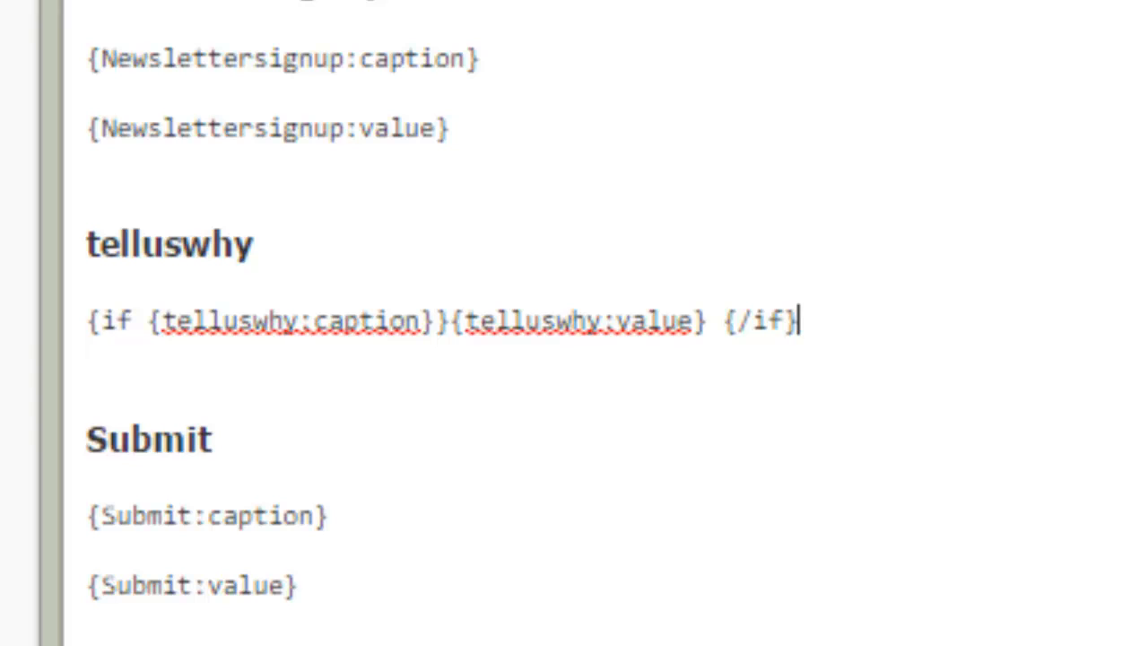
mouse_move(380, 428)
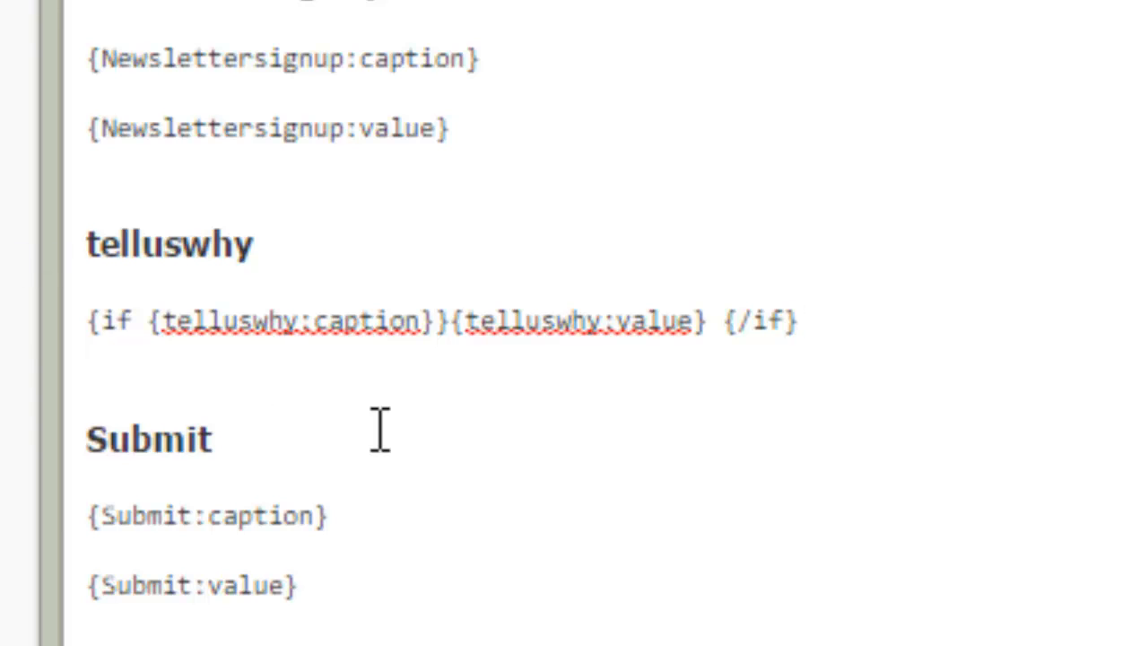
mouse_move(516, 487)
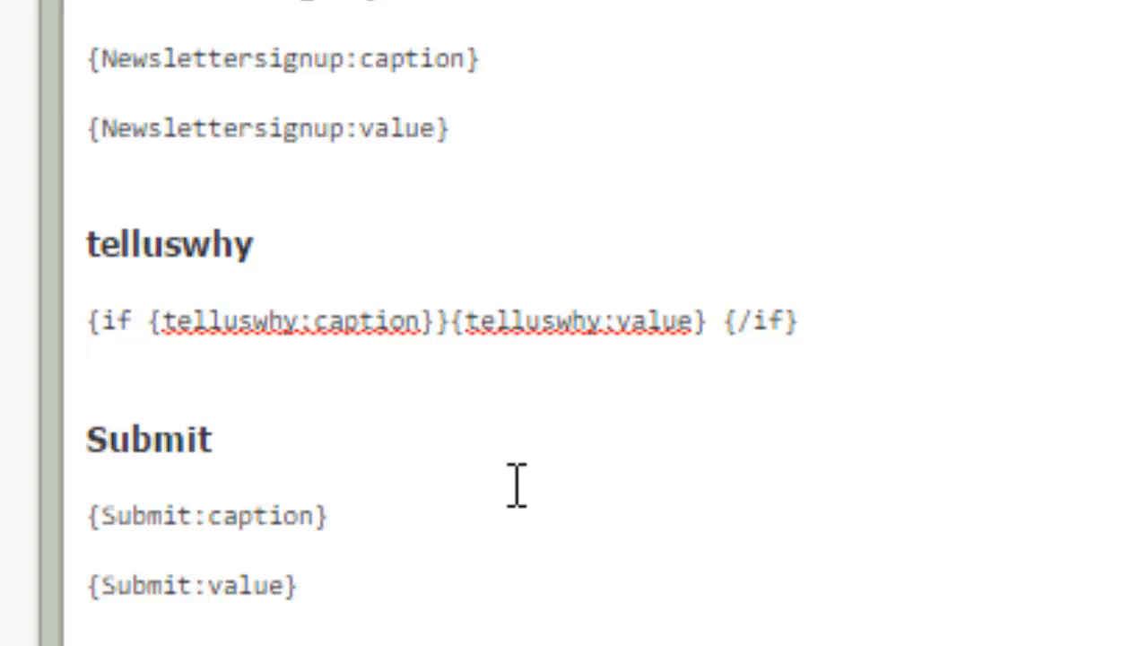
text(We need)
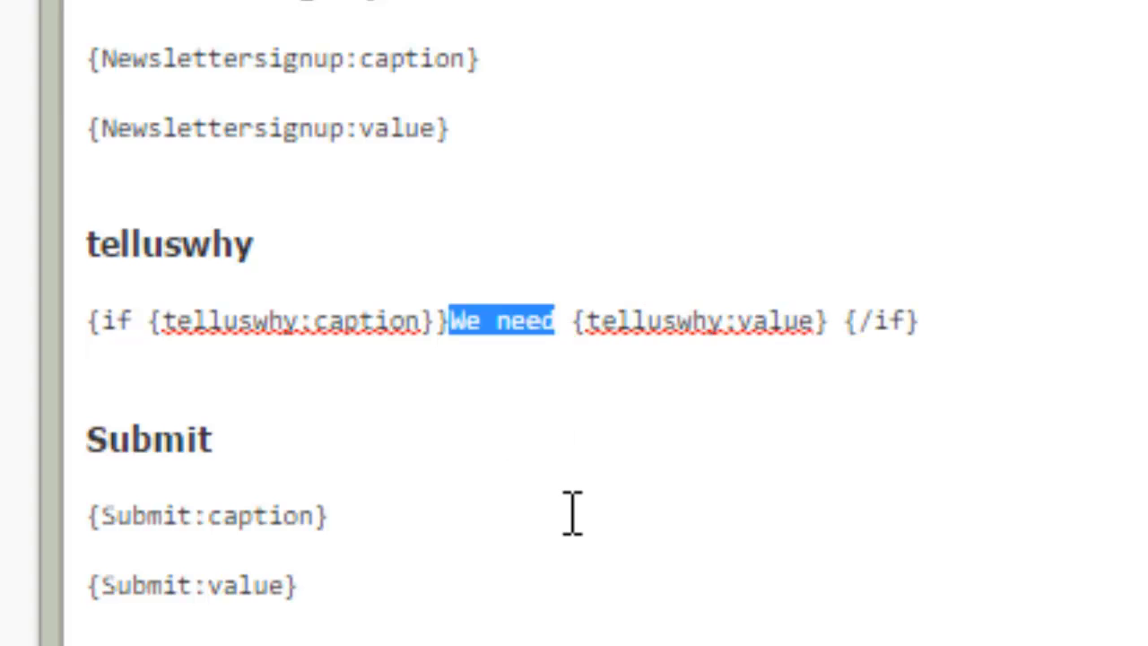
text(I want to subscrib)
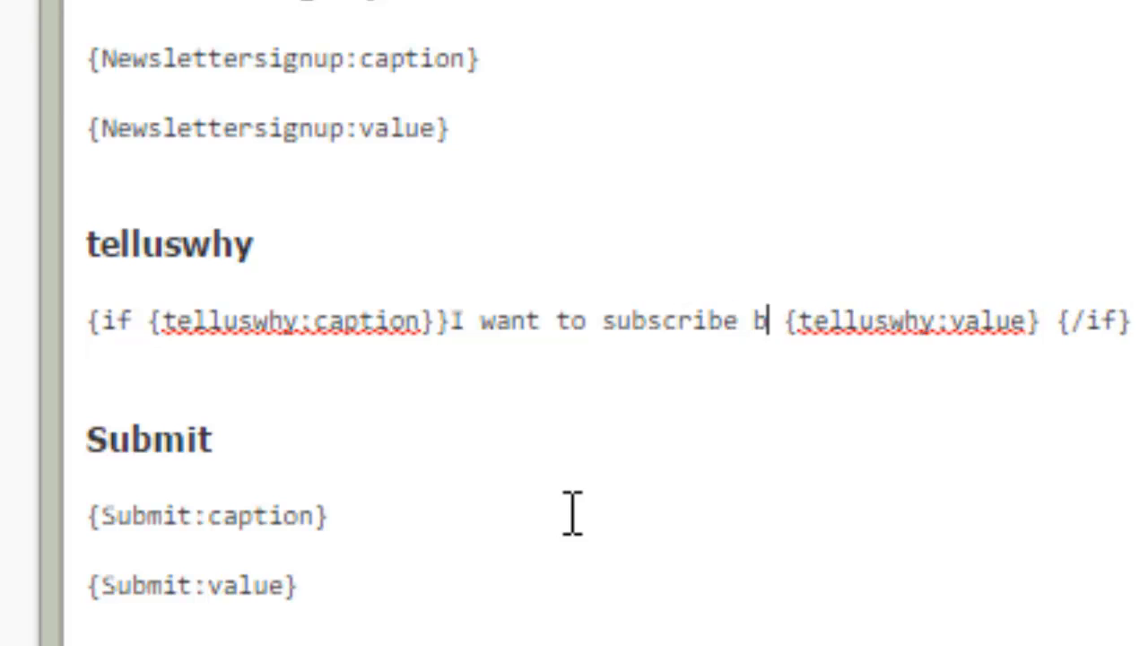
text(ecause)
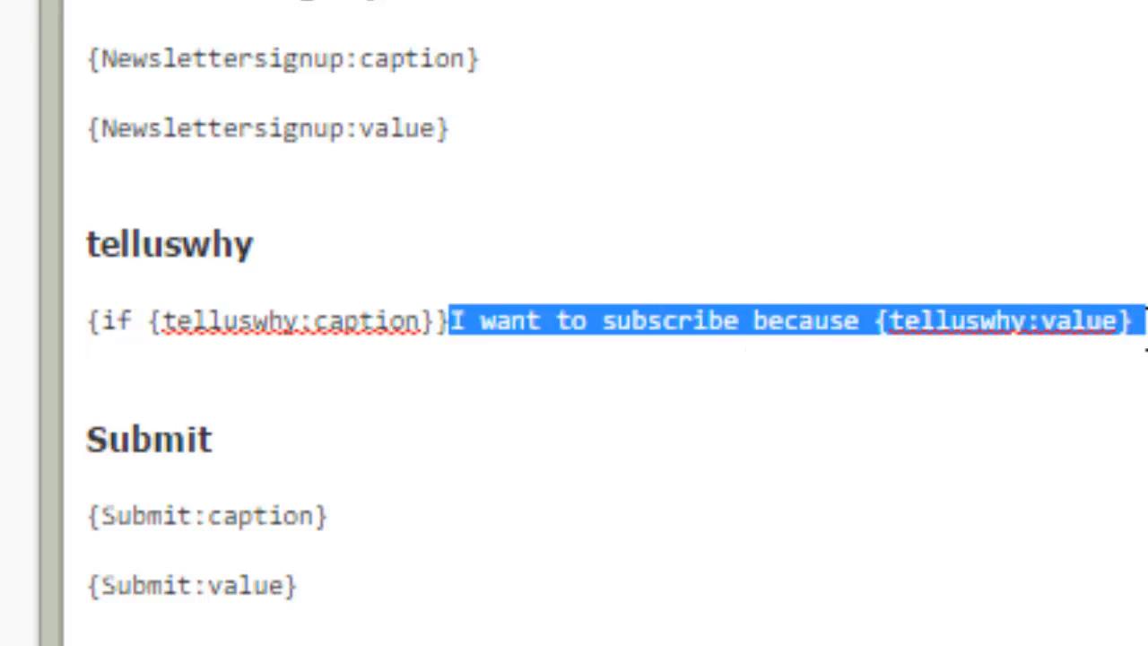
click(213, 438)
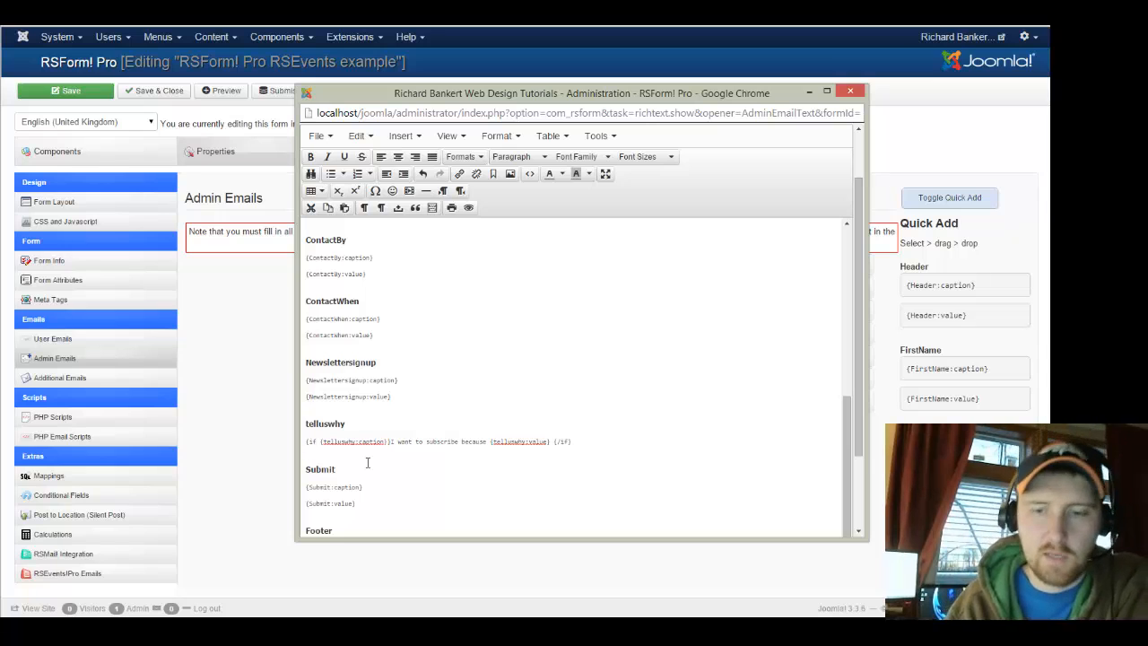
scroll(down, 3)
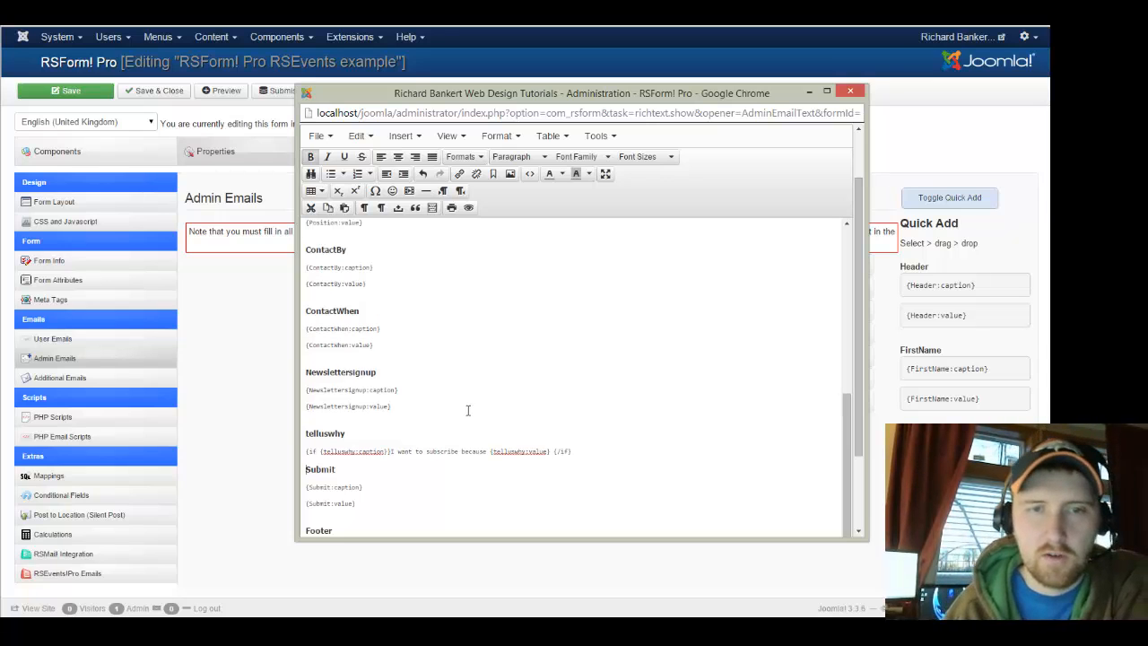